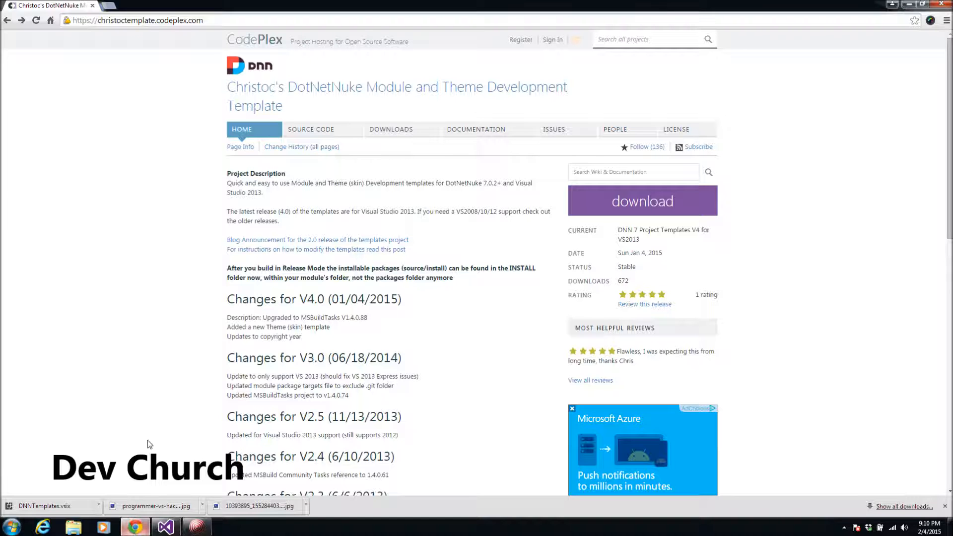
mouse_move(163, 413)
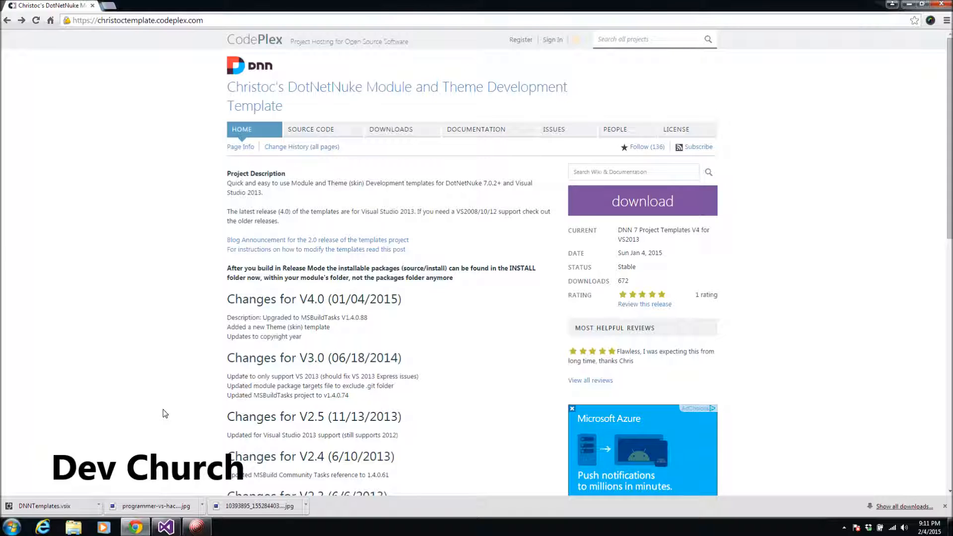
mouse_move(316, 155)
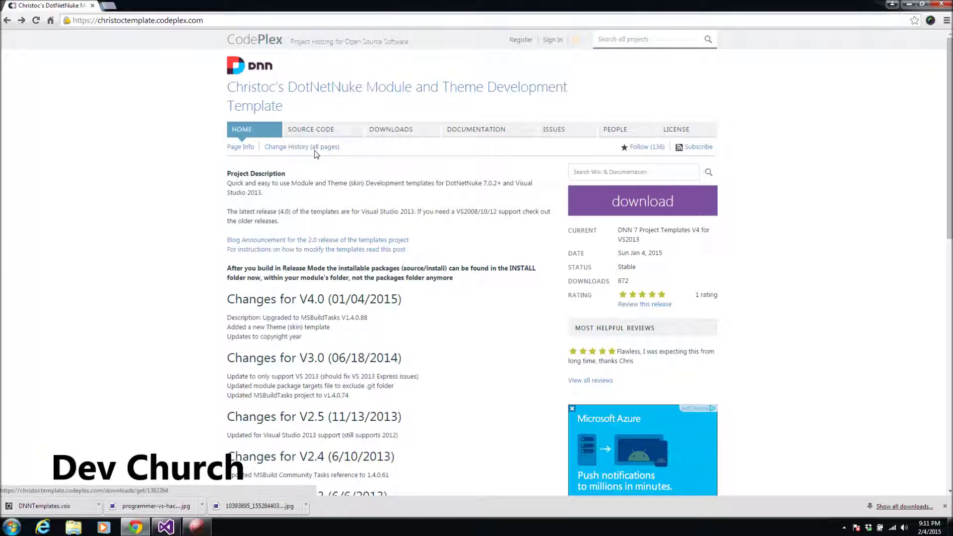
mouse_move(345, 303)
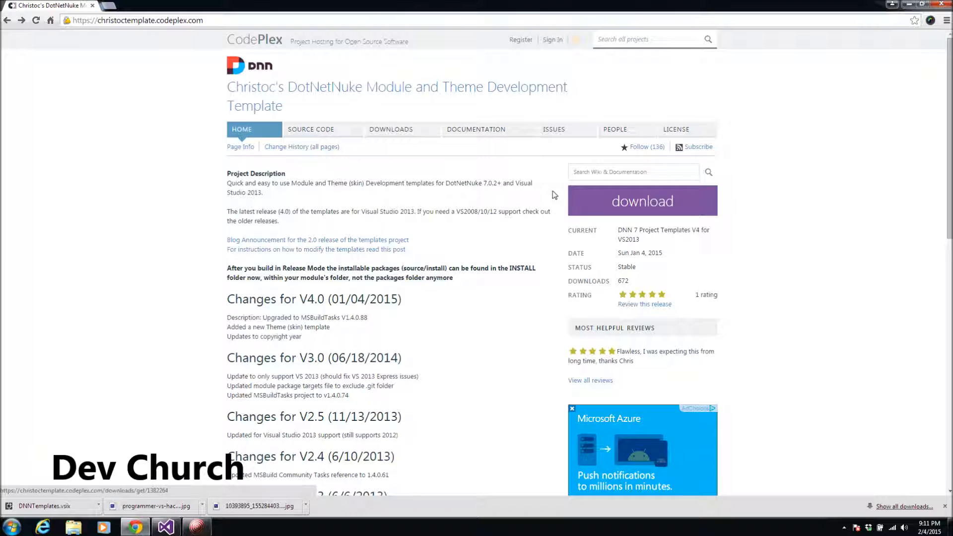
- Download DNNTemplates.vsix, run it and dismiss the already-installed notice
click(643, 200)
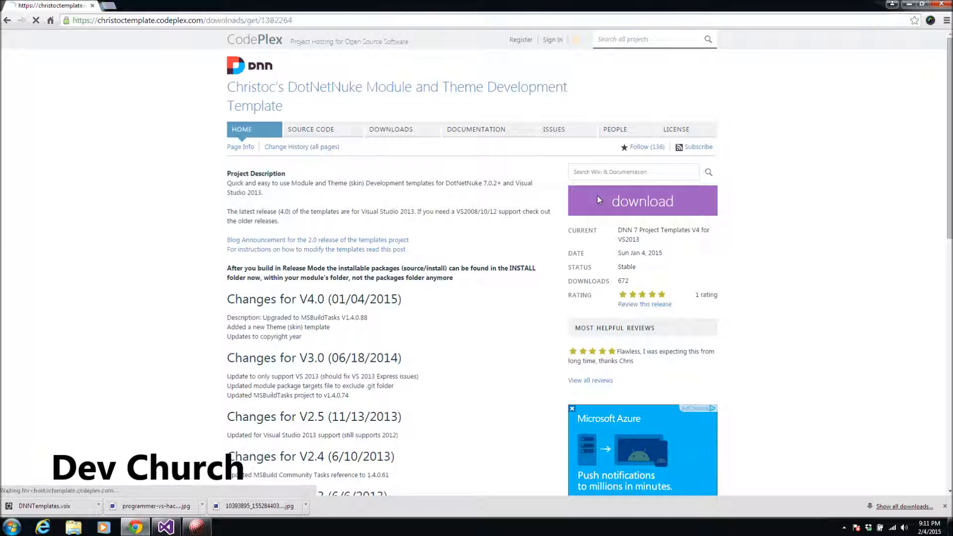
click(641, 201)
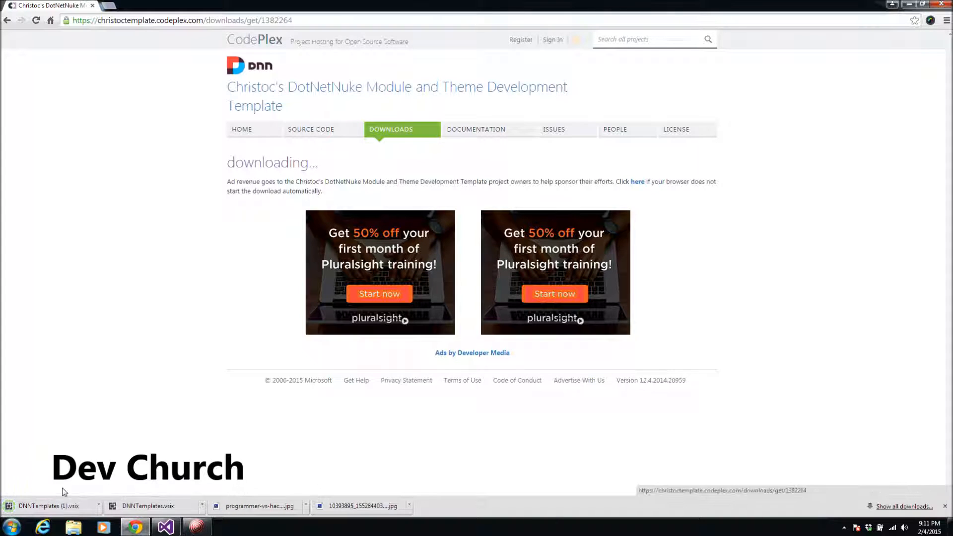
mouse_move(146, 506)
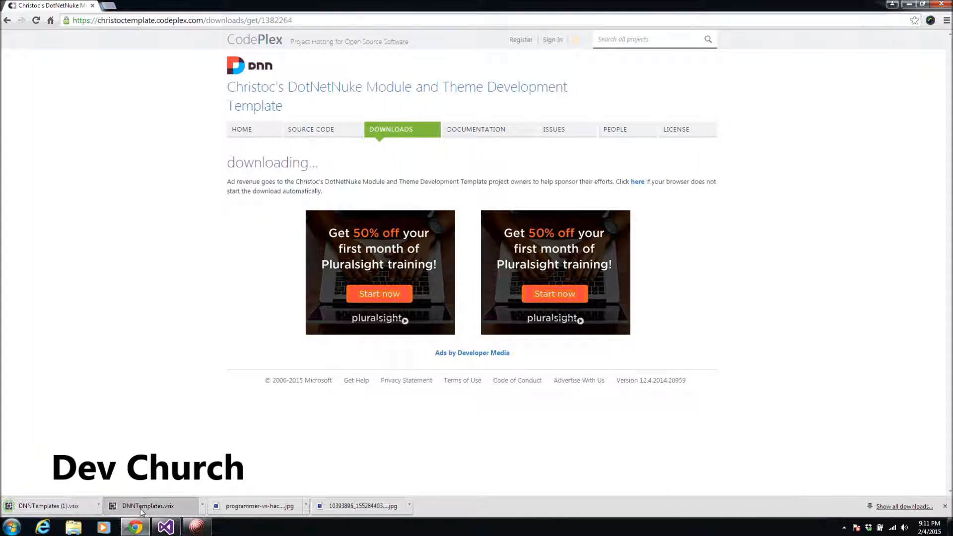
click(147, 505)
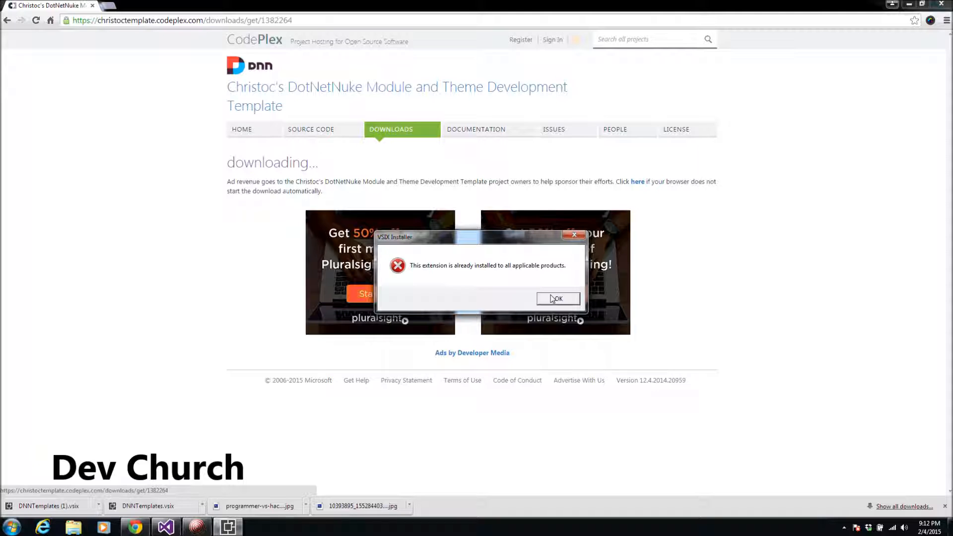
click(557, 299)
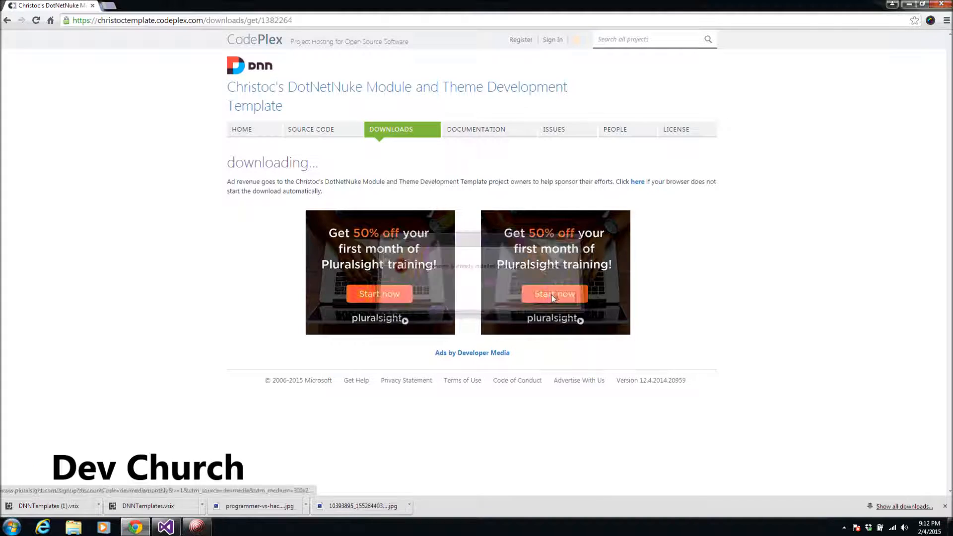
click(164, 526)
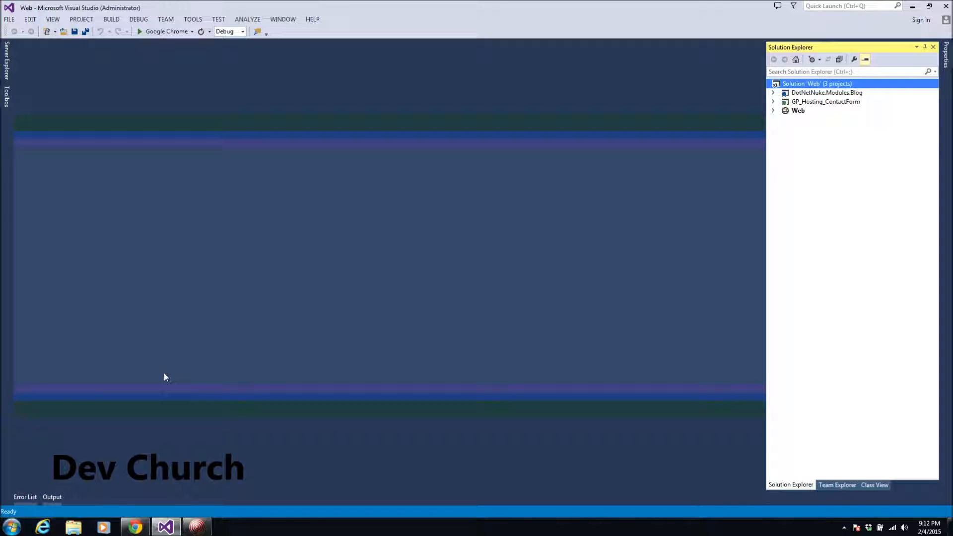
mouse_move(351, 219)
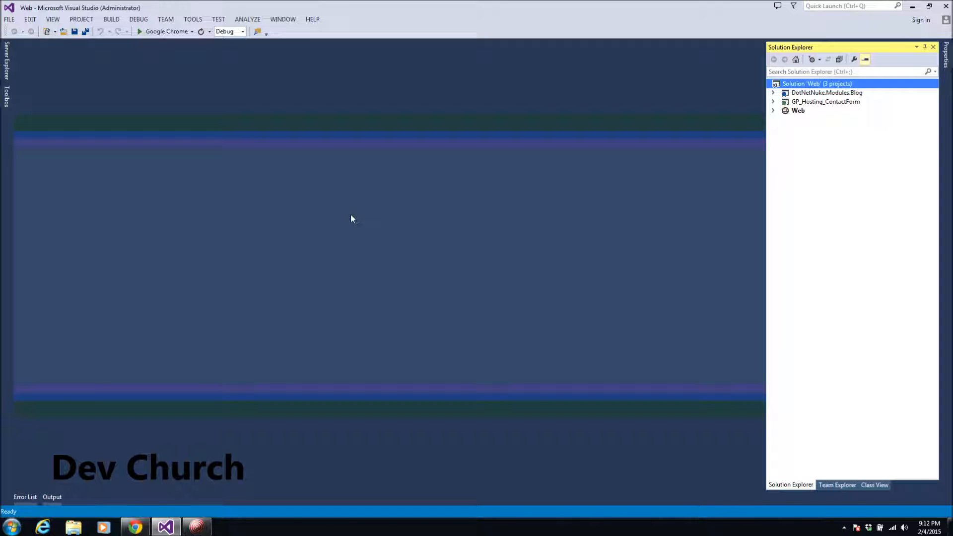
mouse_move(836, 122)
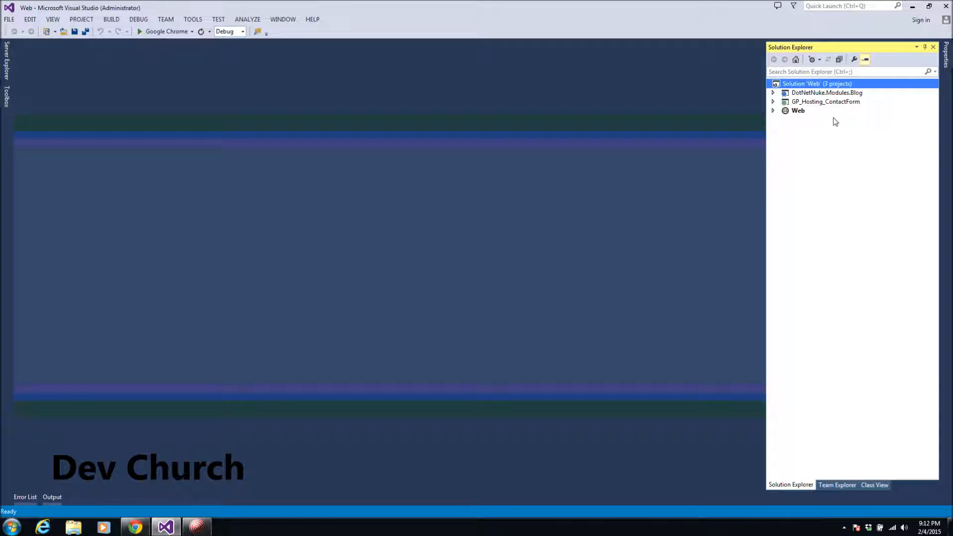
- Bring up the context menu of the Web solution in Solution Explorer
right_click(818, 83)
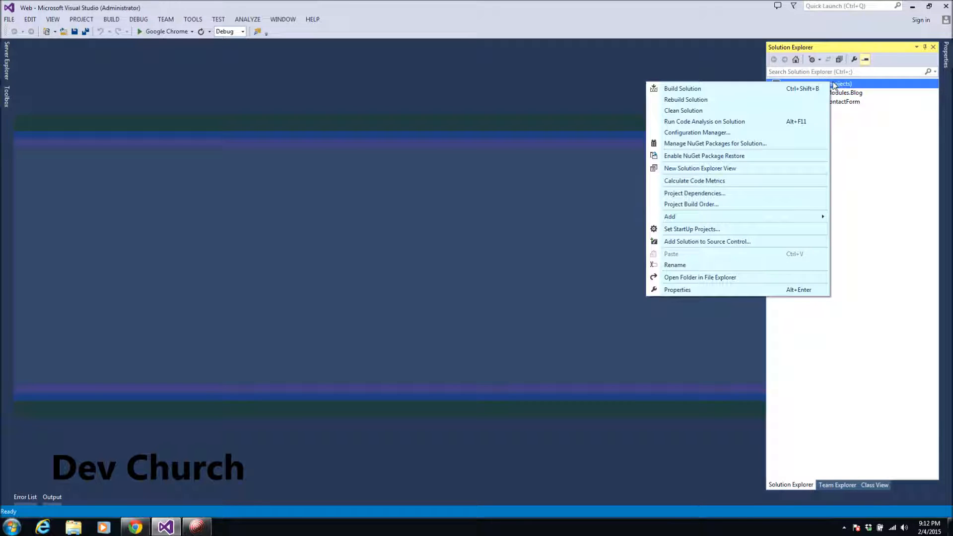
mouse_move(717, 216)
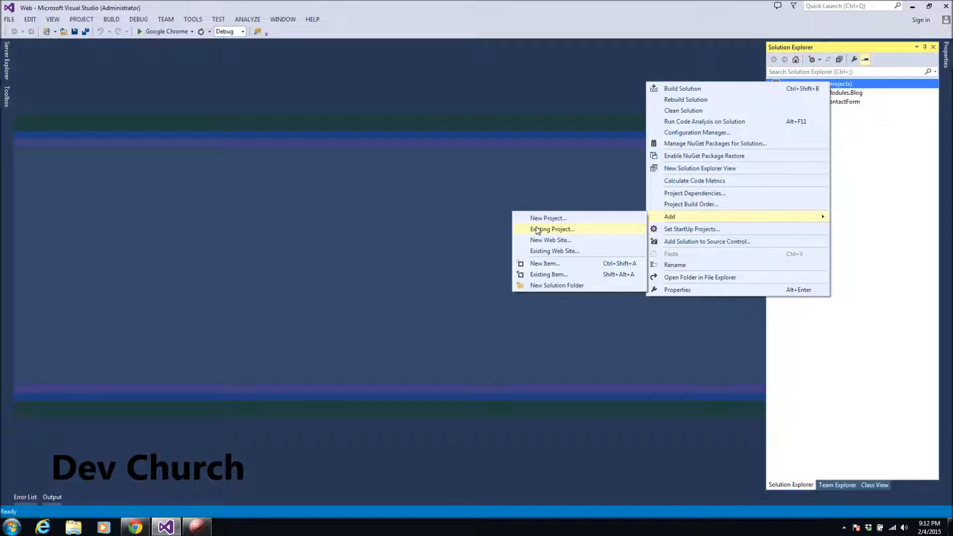
mouse_move(547, 217)
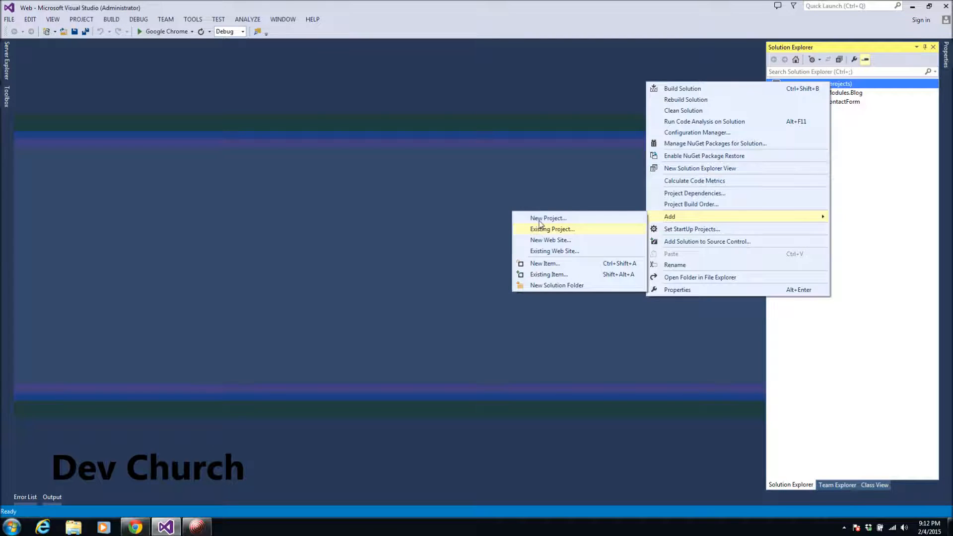
- Start a new project and show the Visual C# DotNetNuke templates
click(548, 218)
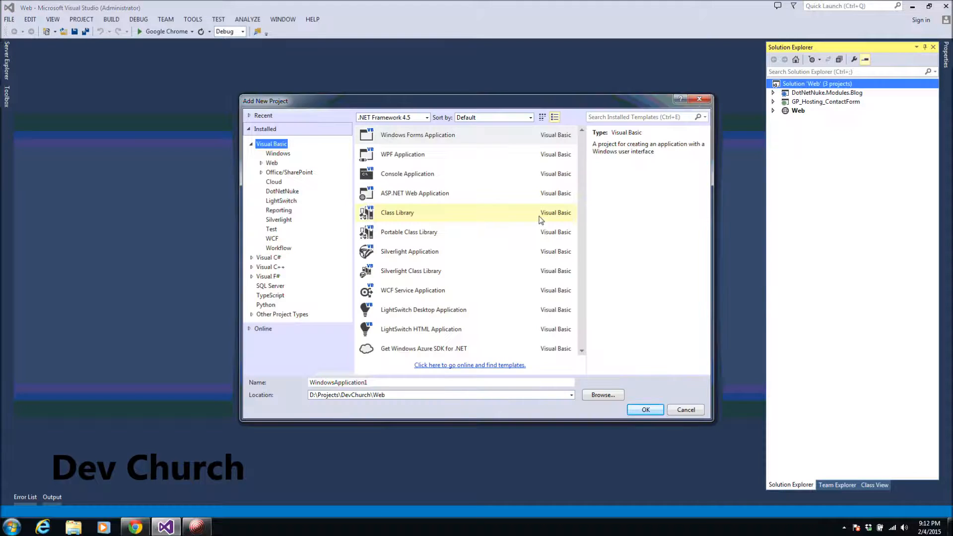
click(252, 143)
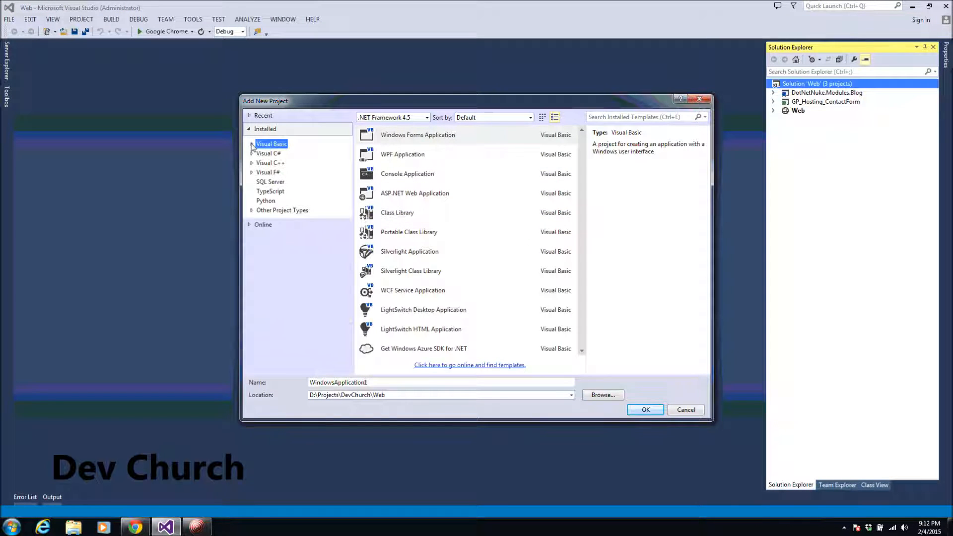
click(269, 153)
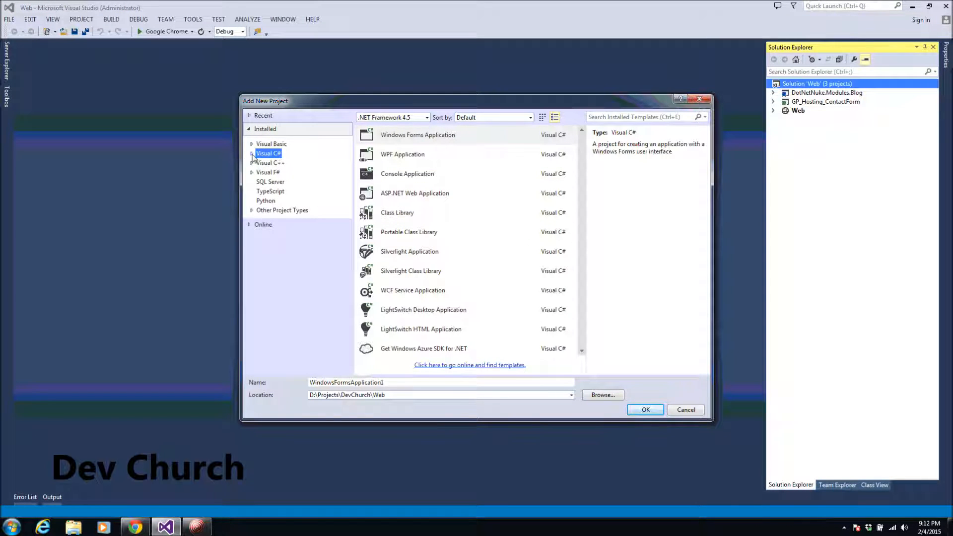
click(268, 153)
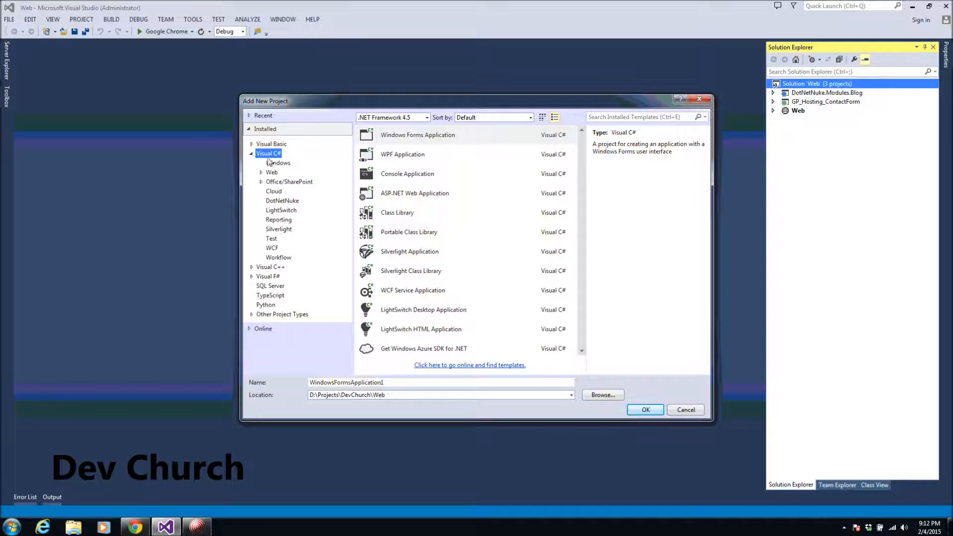
mouse_move(288, 206)
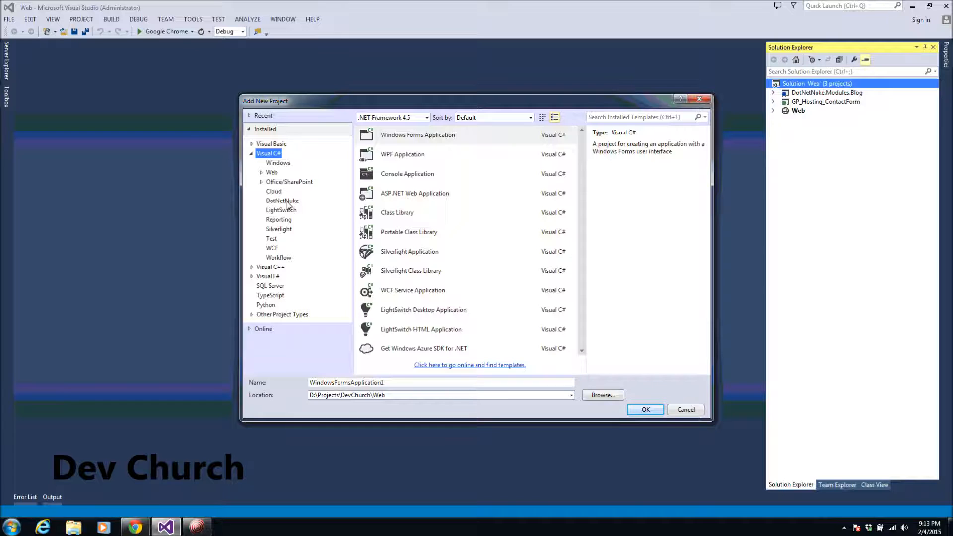
click(282, 201)
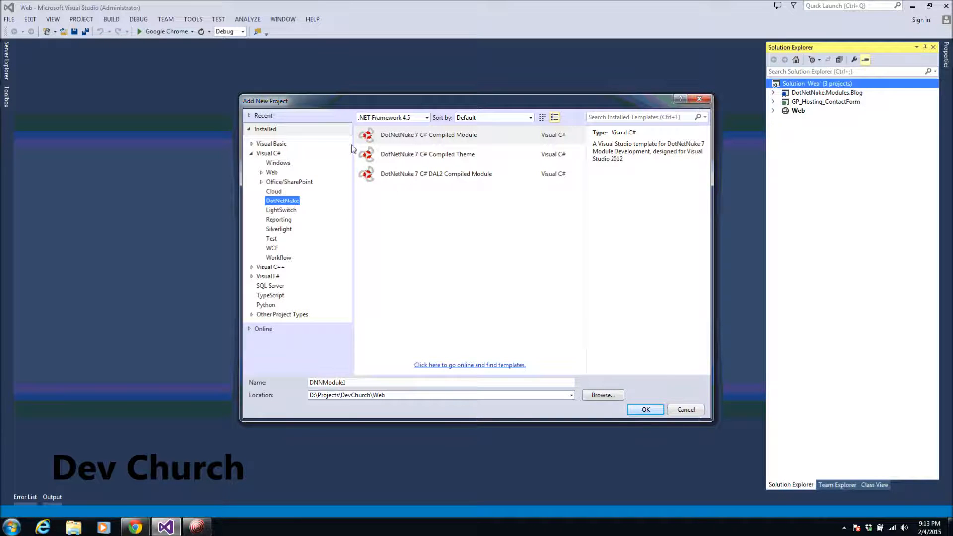
mouse_move(364, 144)
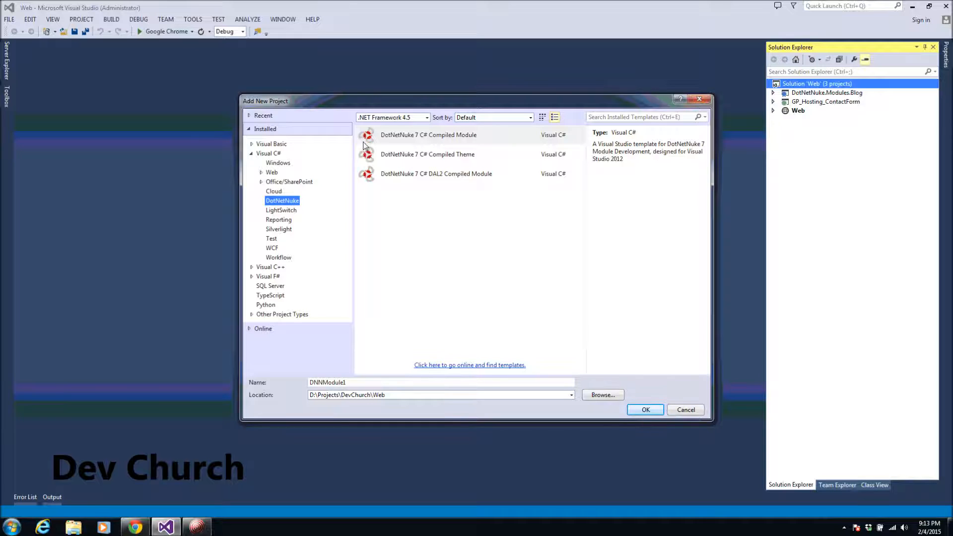
mouse_move(566, 390)
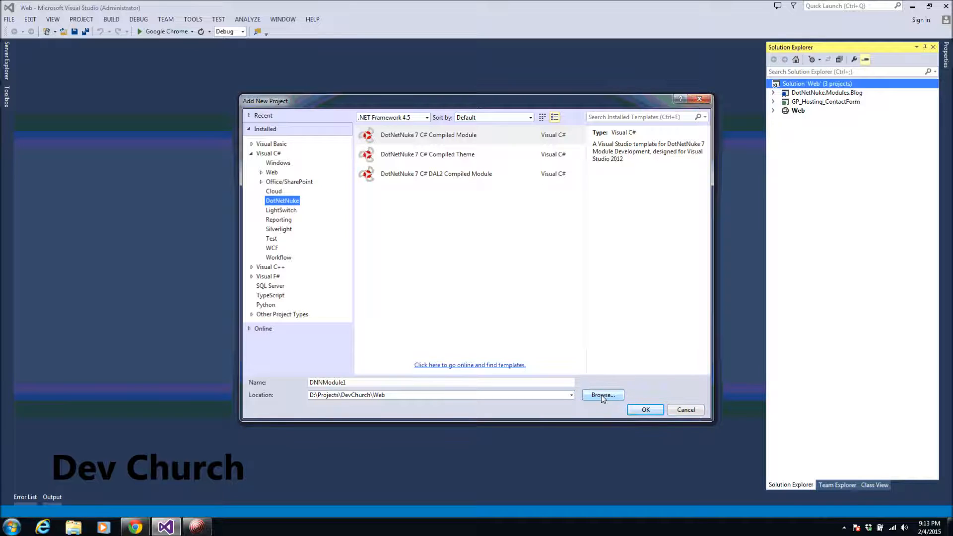
- Browse from the default location up to the DevChurch projects folder
click(603, 396)
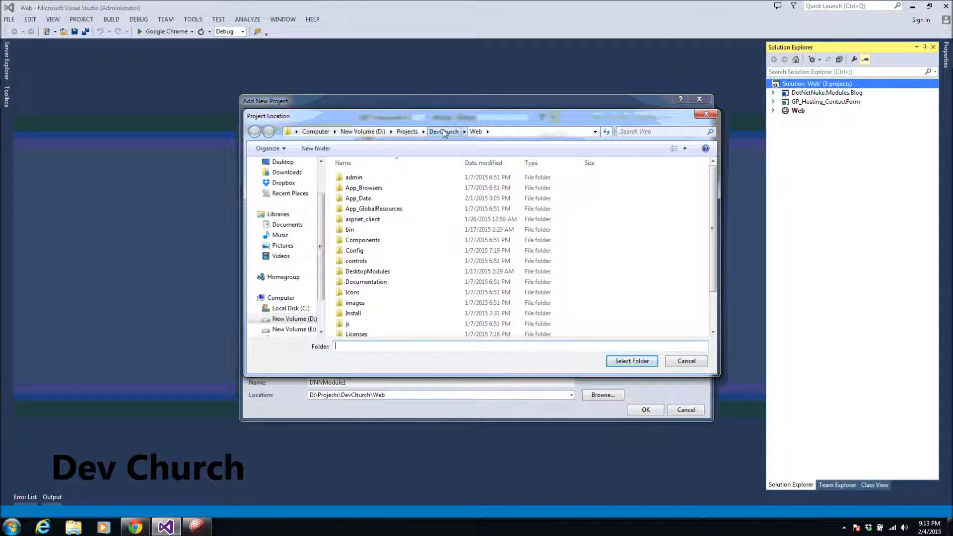
click(444, 131)
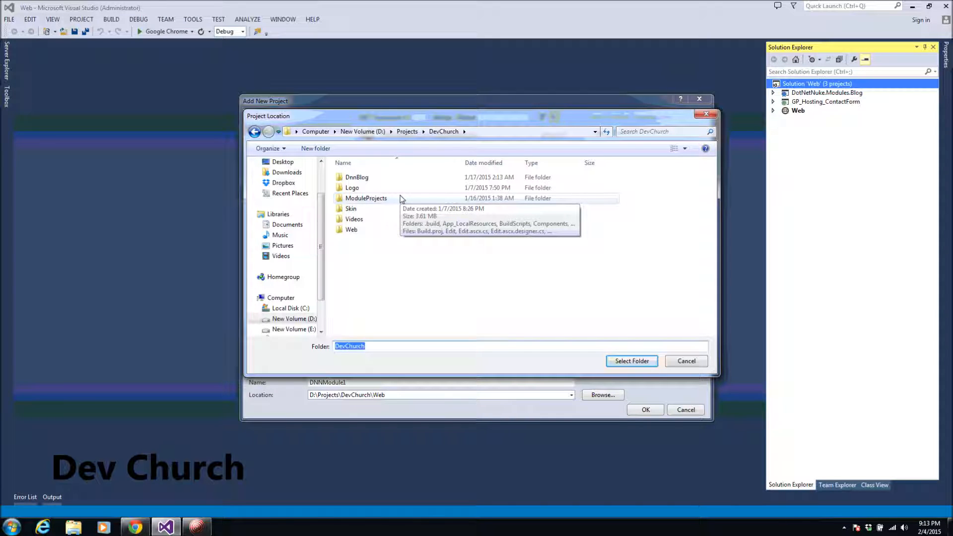
double_click(366, 199)
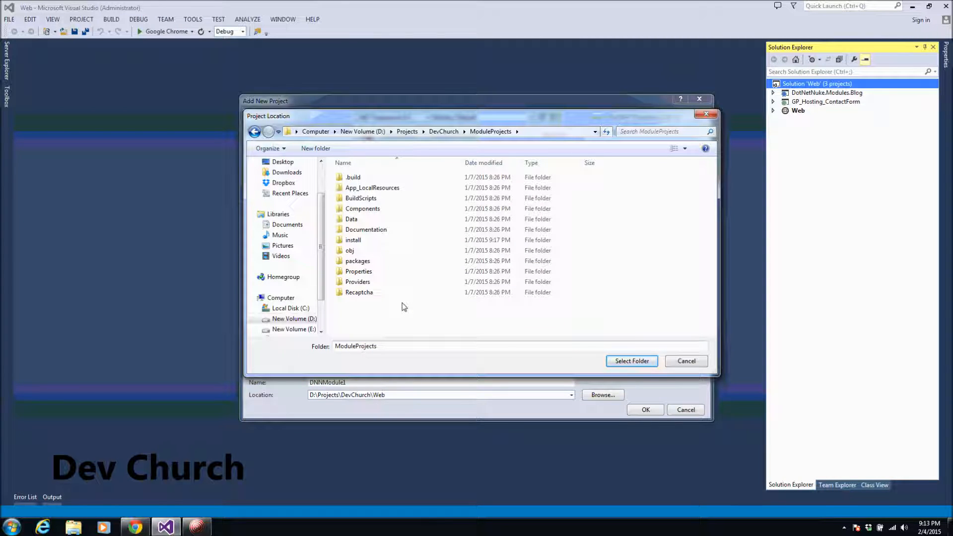
click(443, 131)
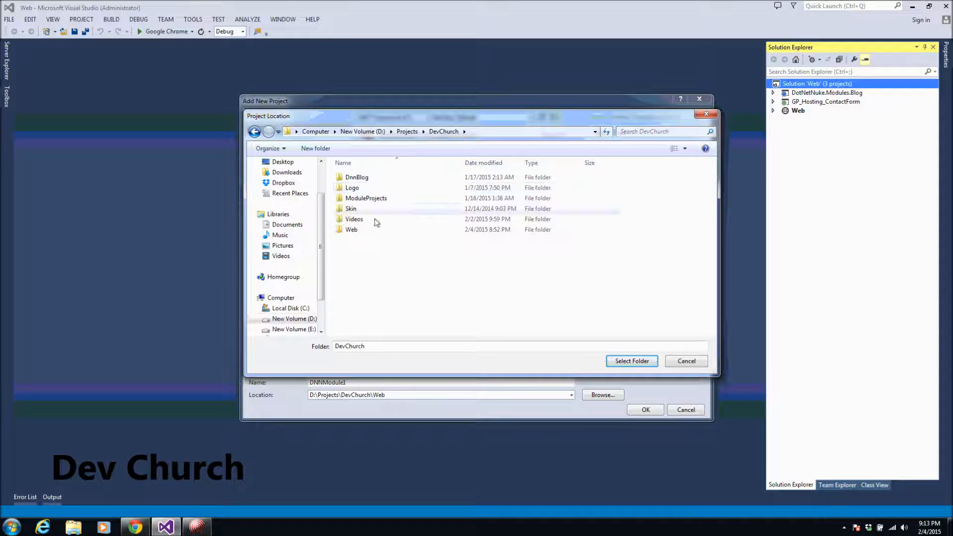
double_click(365, 198)
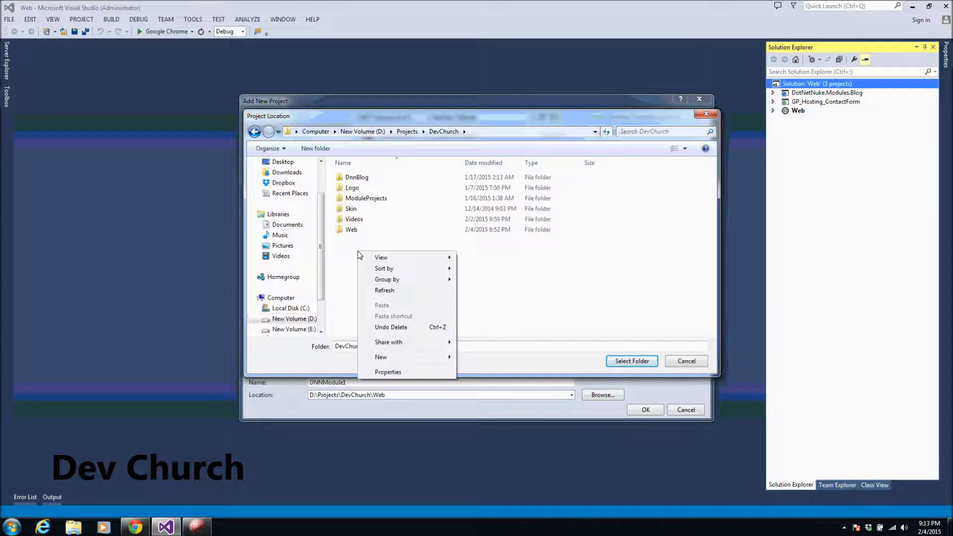
mouse_move(414, 361)
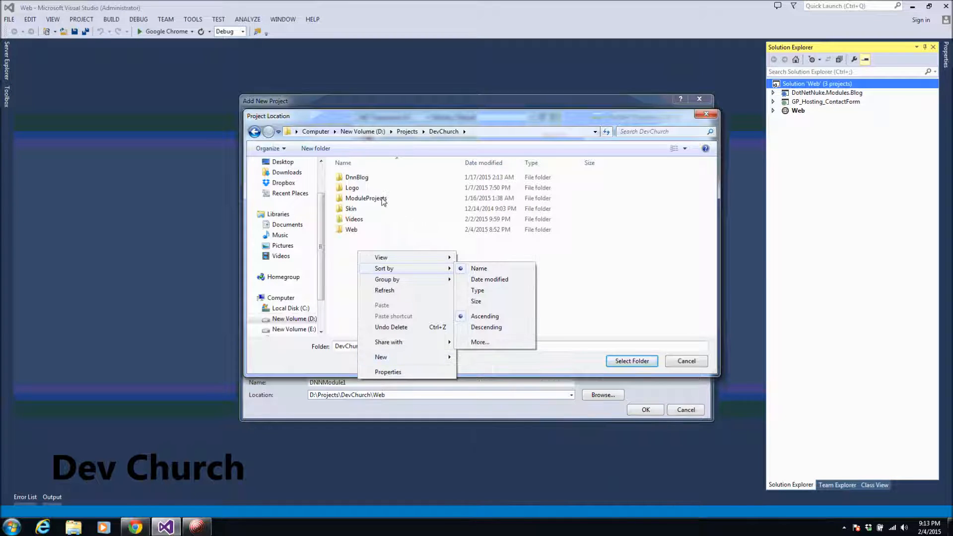
mouse_move(413, 357)
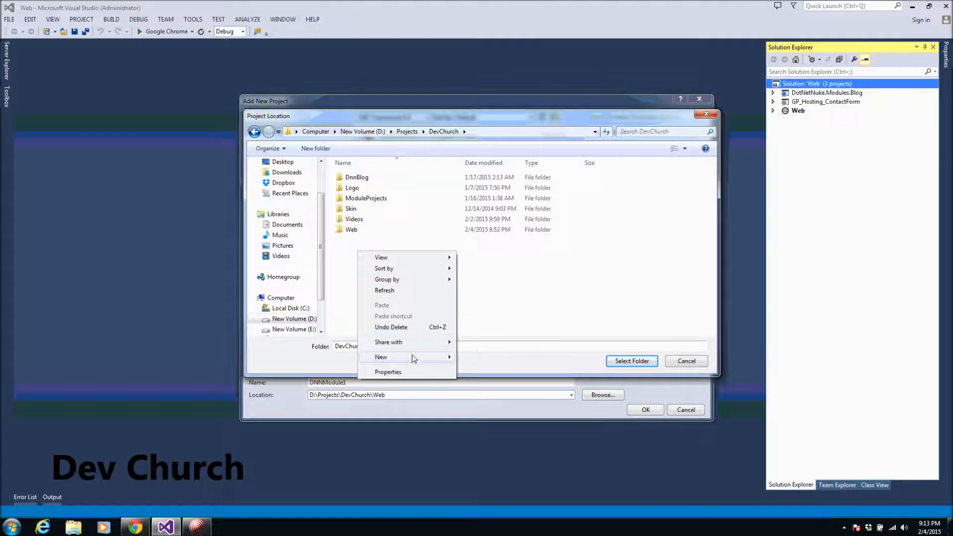
- Create a DNNTestModule folder under DevChurch and use it as the project location
click(381, 357)
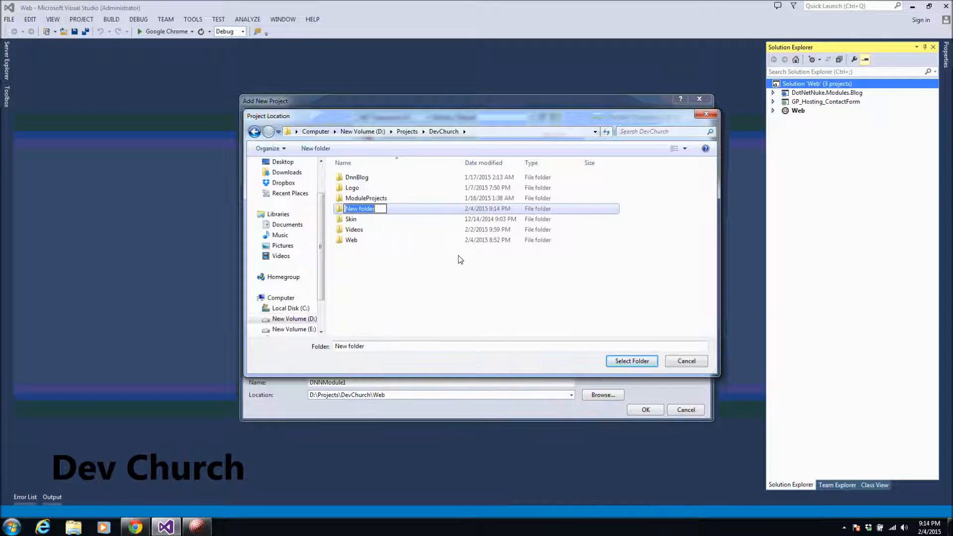
text(DNNTest)
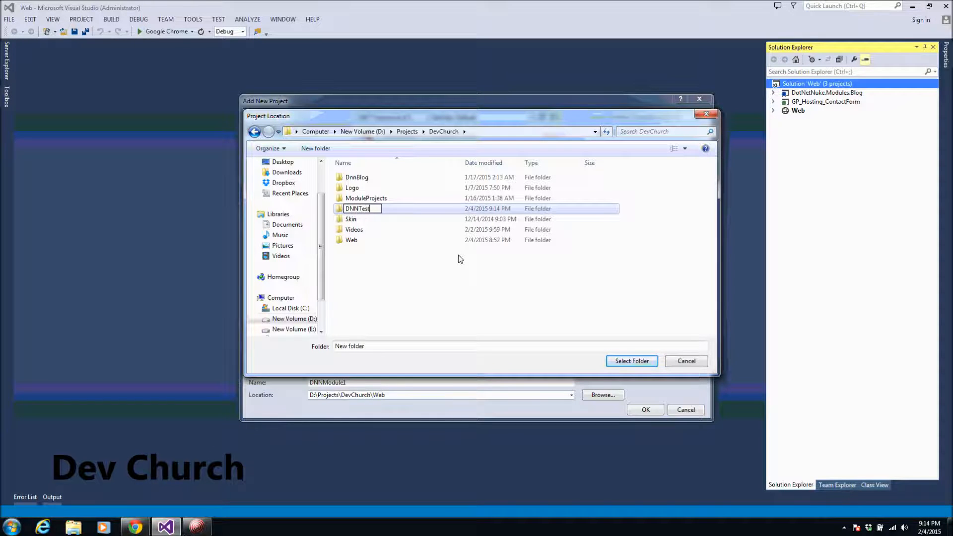
text(Module)
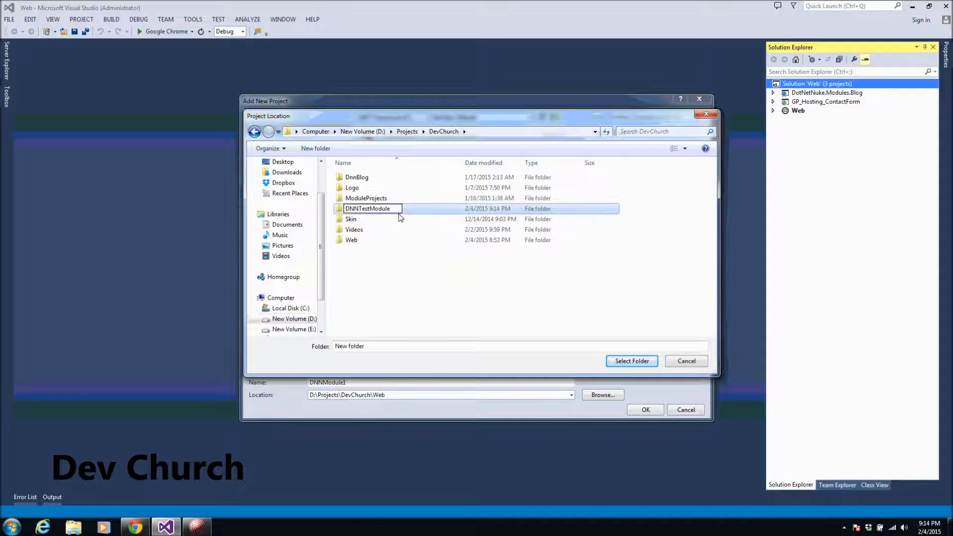
double_click(367, 208)
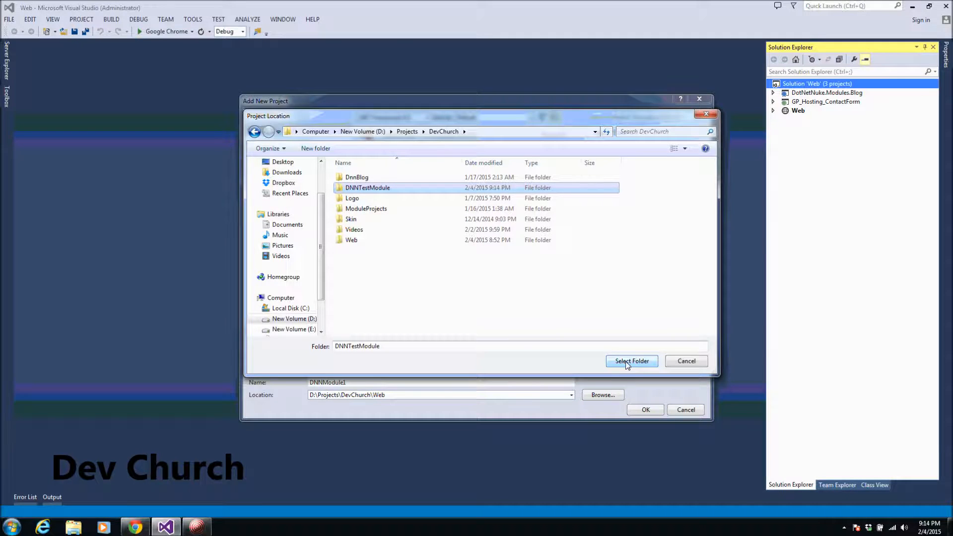
click(632, 361)
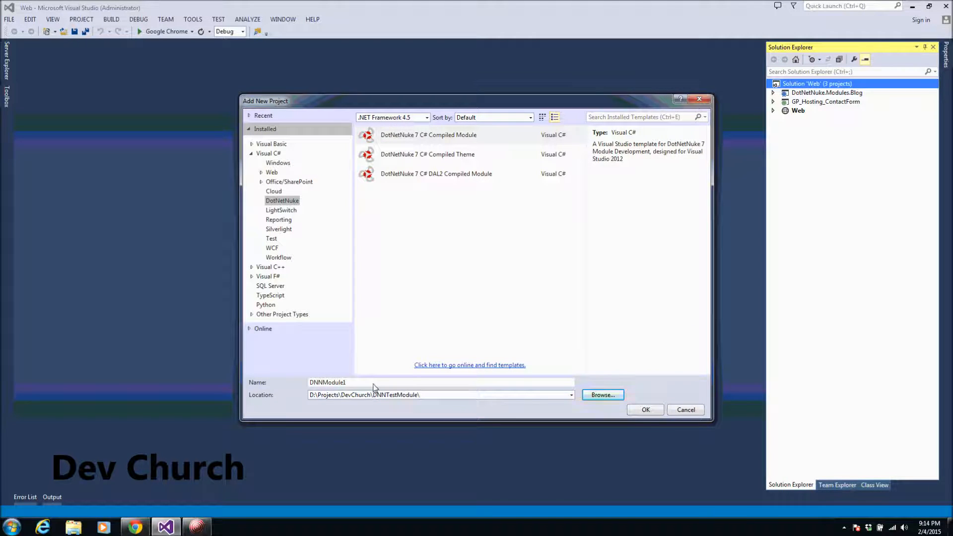
- Name the project TestModule and create it from the DotNetNuke 7 C# Compiled Module template
triple_click(440, 381)
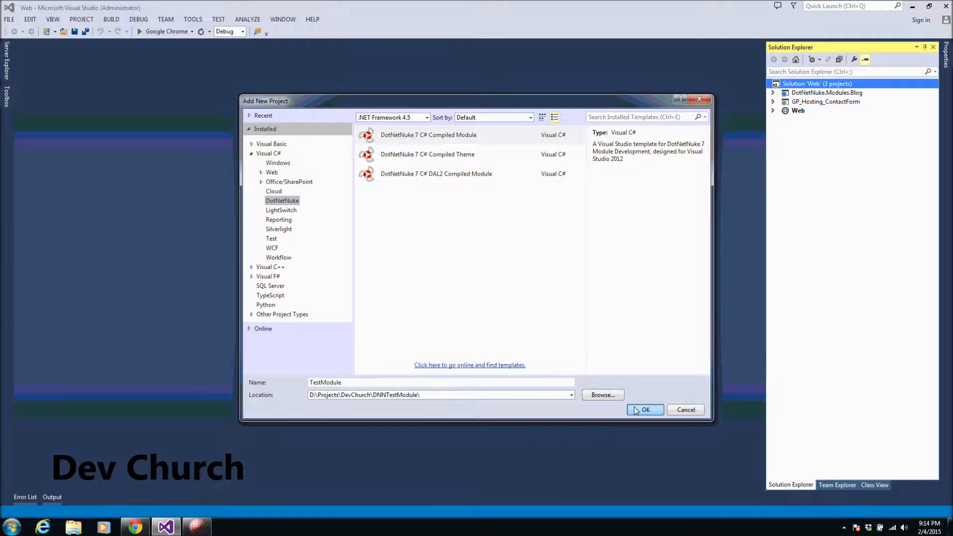
click(645, 409)
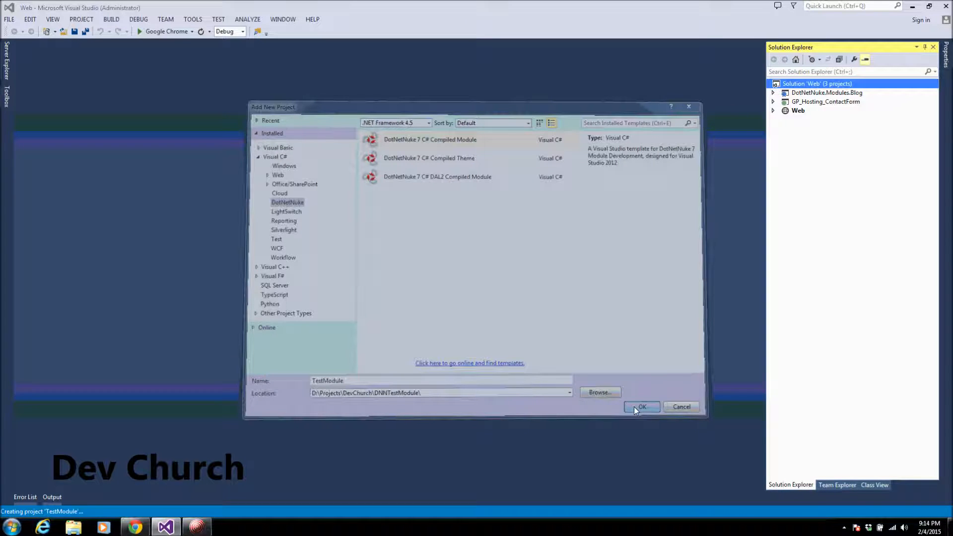
click(642, 407)
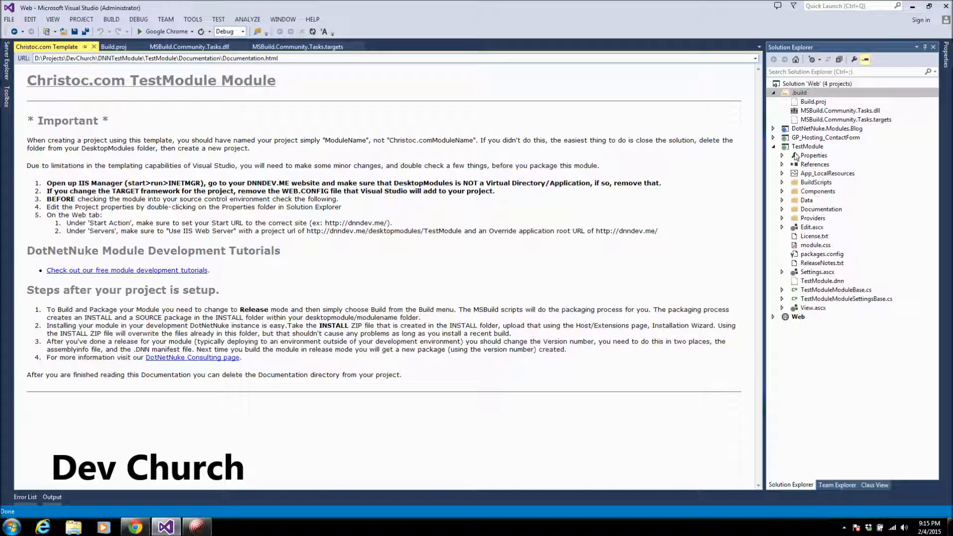
click(807, 146)
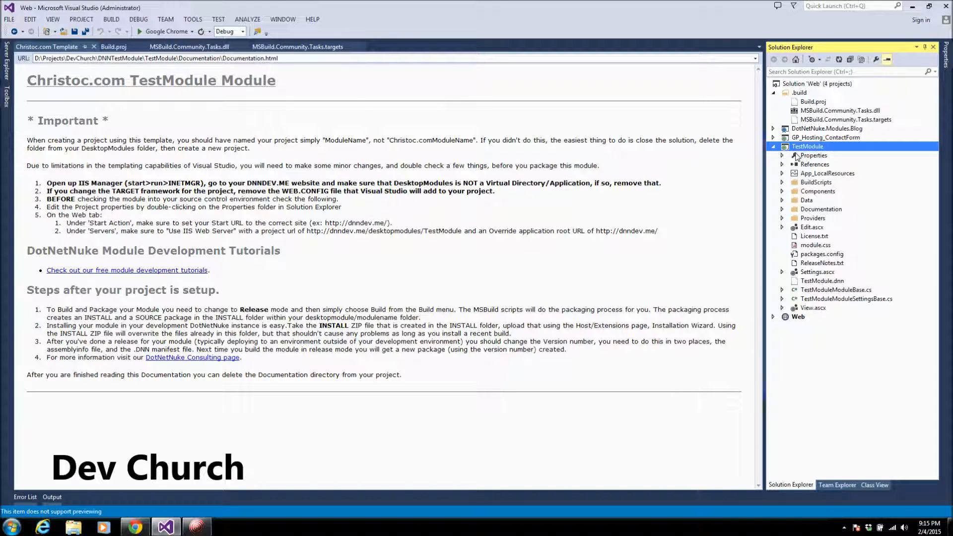
click(784, 163)
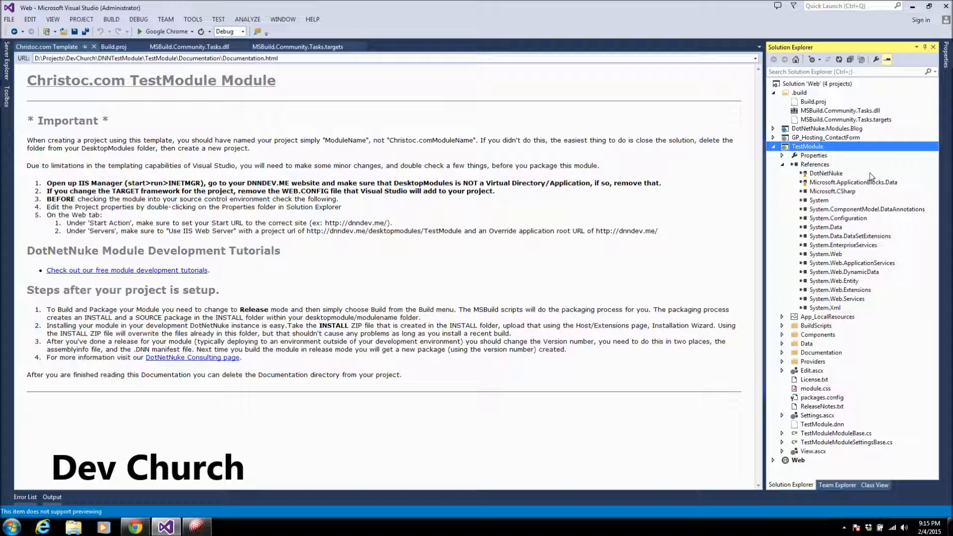
click(825, 173)
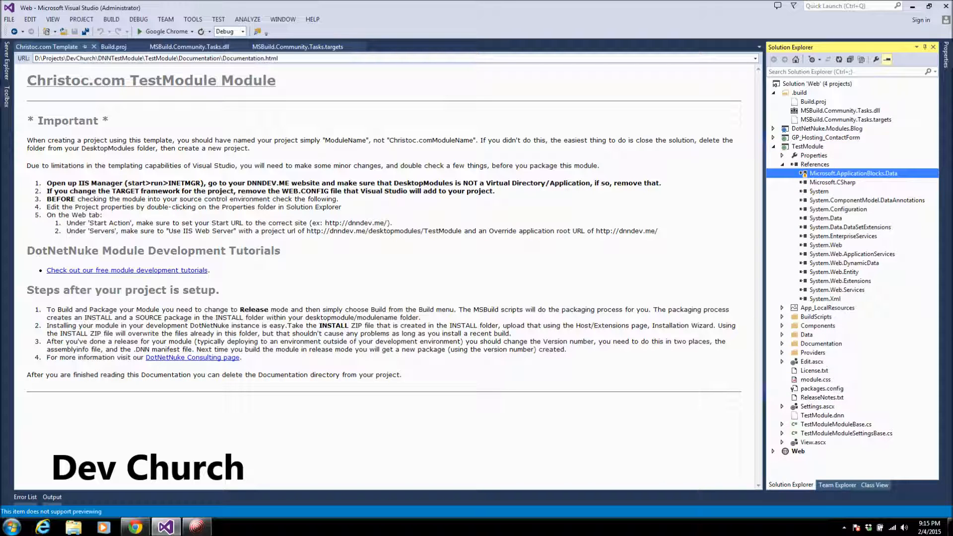
right_click(814, 164)
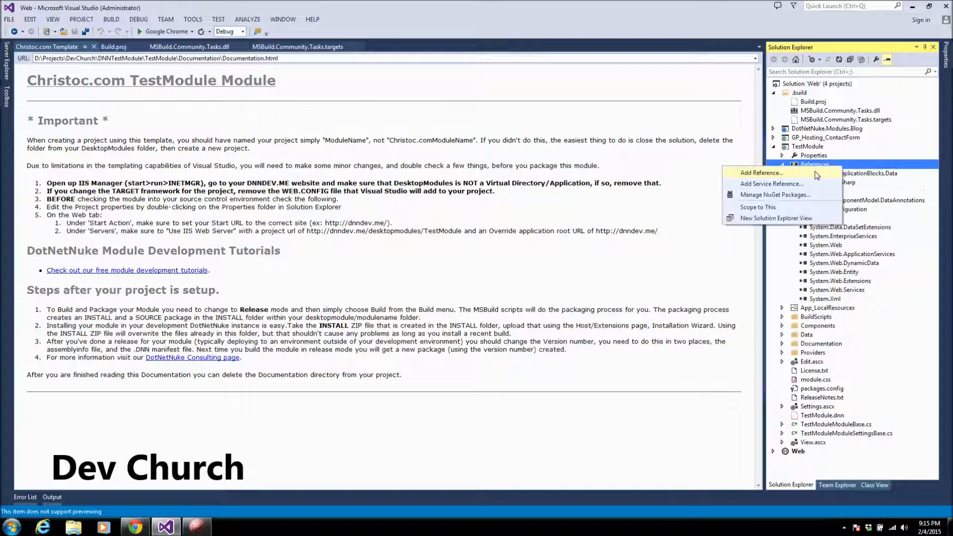
click(762, 173)
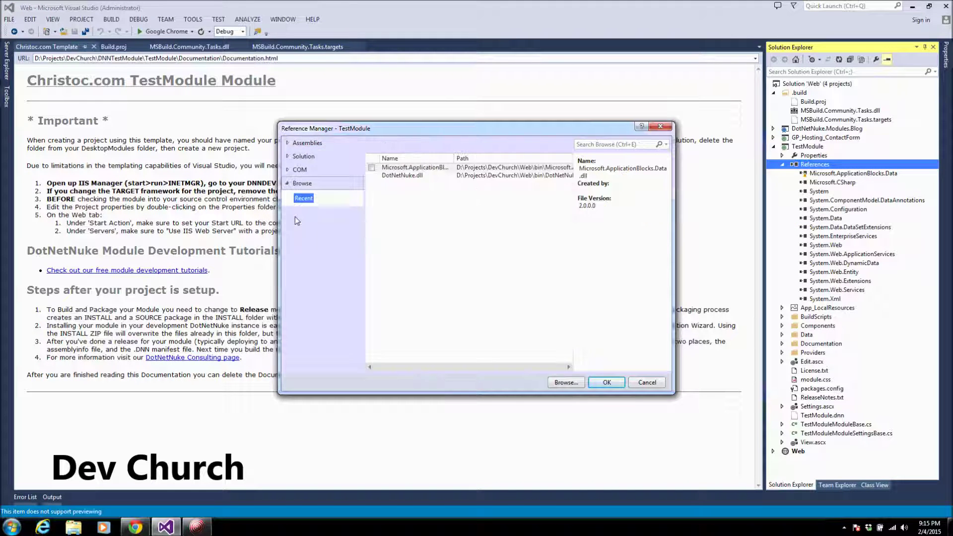
click(402, 175)
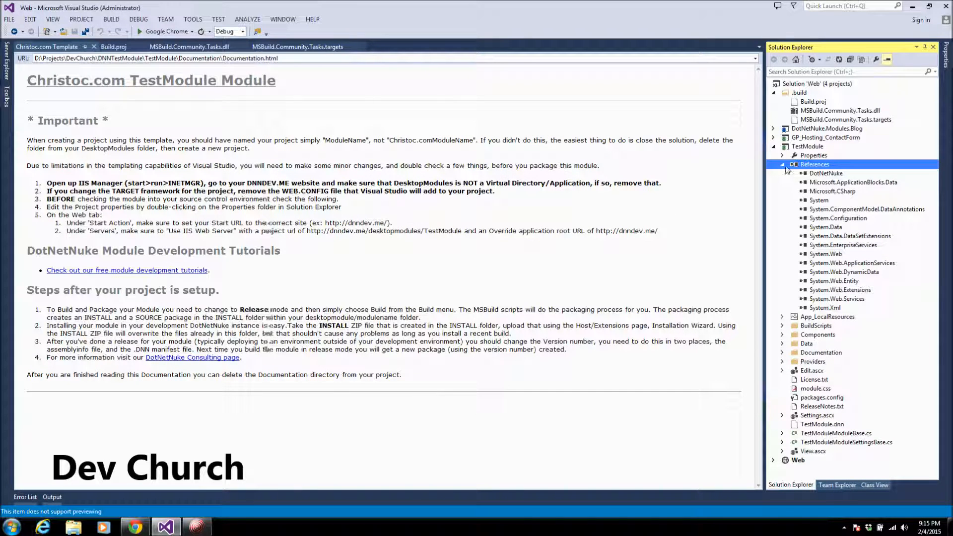
click(783, 165)
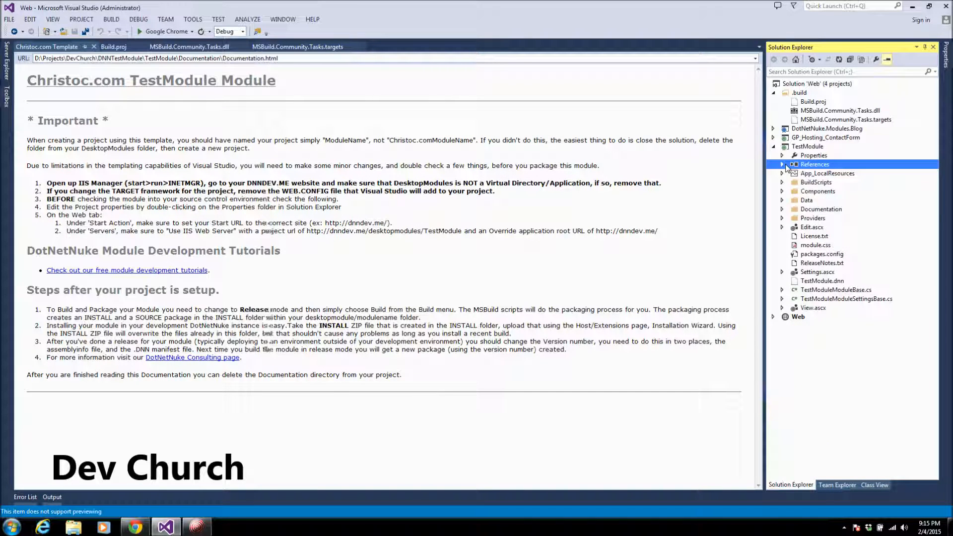
click(813, 308)
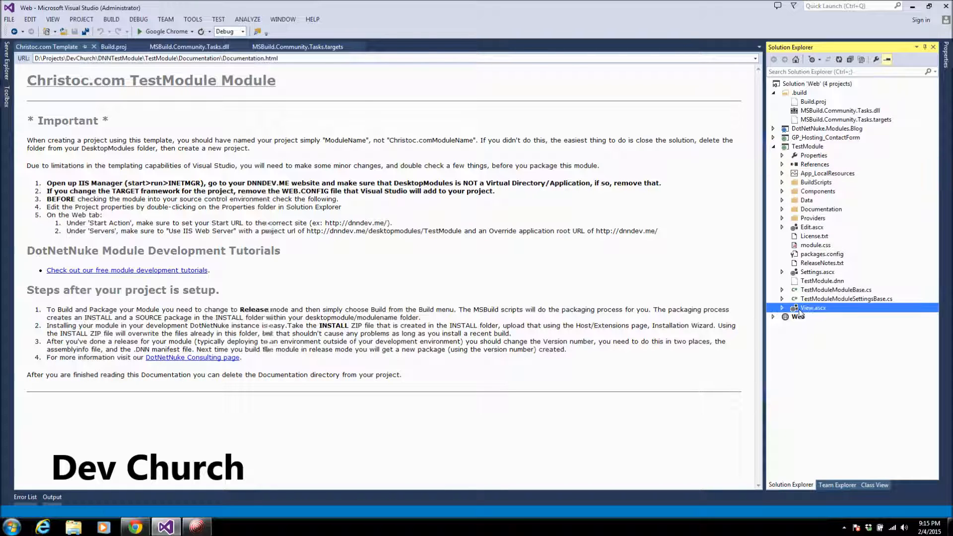
- Add <p>Hello World</p> to View.ascx and save the file
double_click(813, 307)
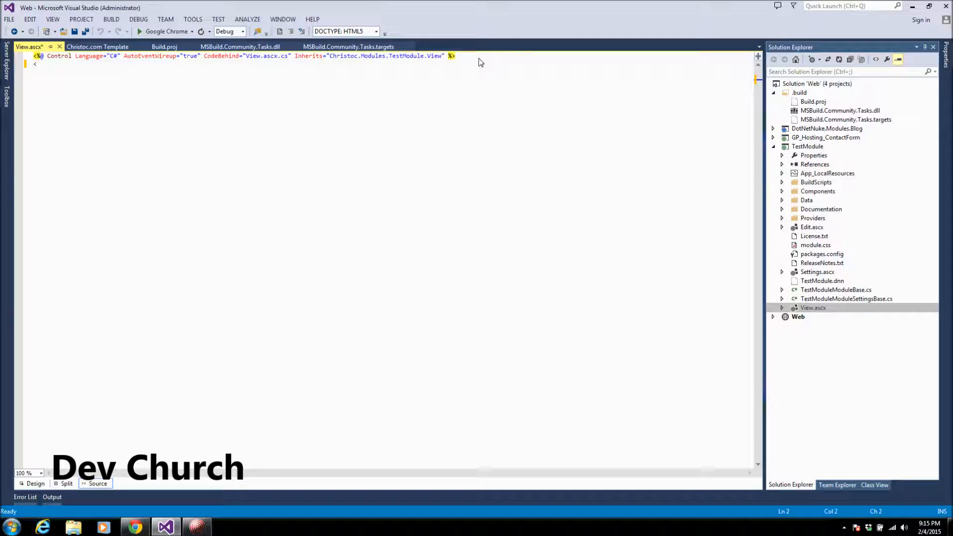
text(<p></p>)
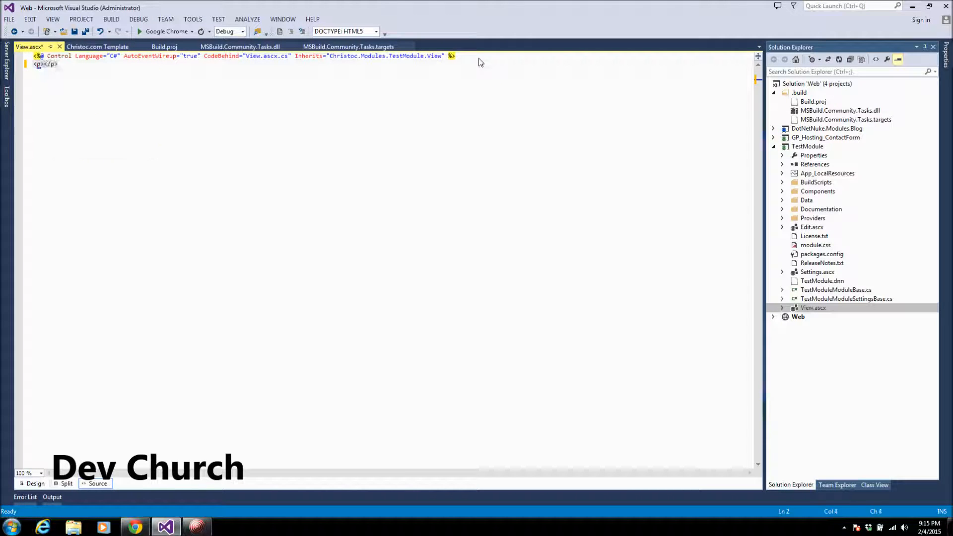
text(Hello)
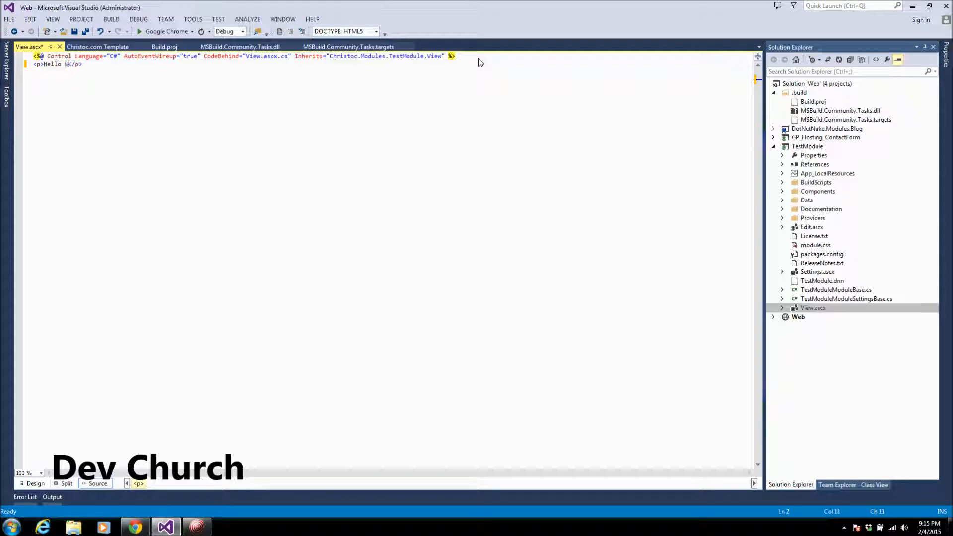
text(World)
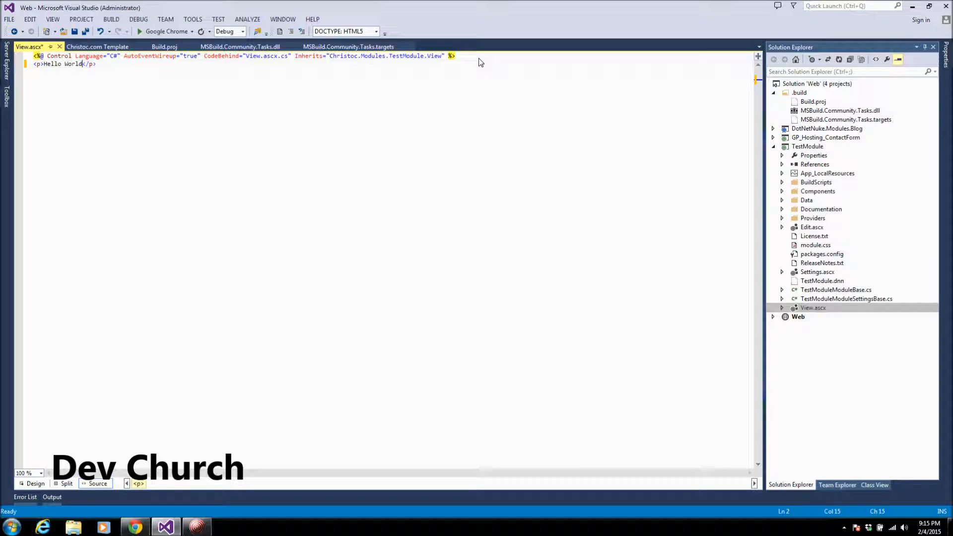
key(ctrl+s)
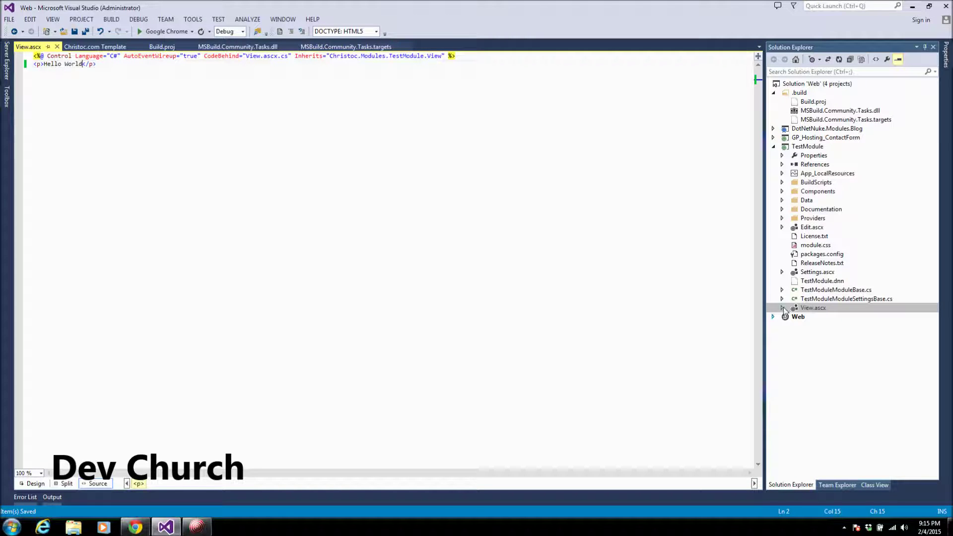
click(784, 308)
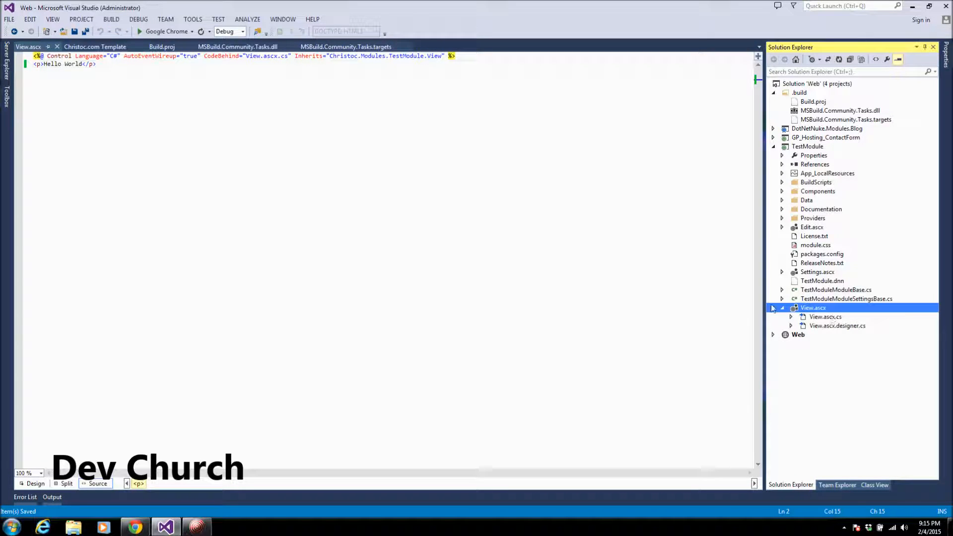
click(784, 308)
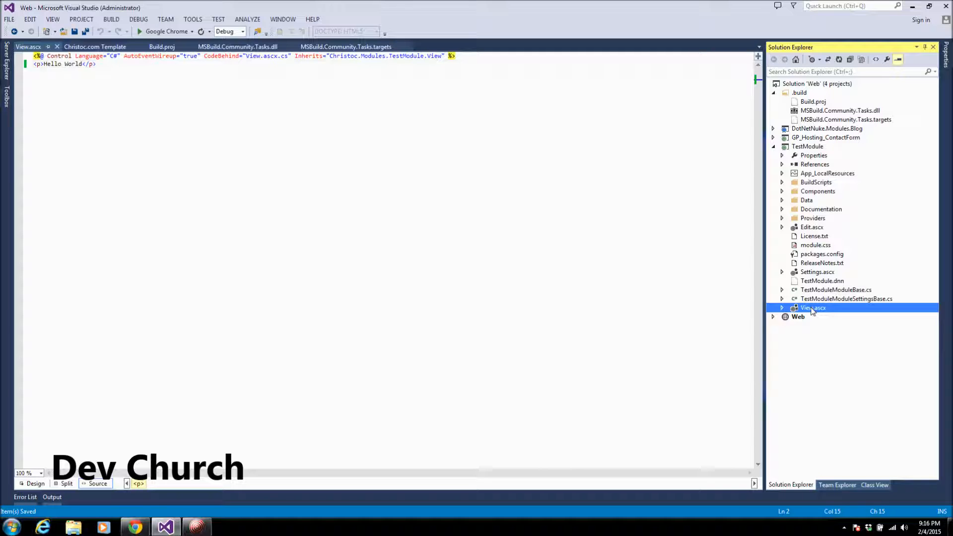
mouse_move(801, 245)
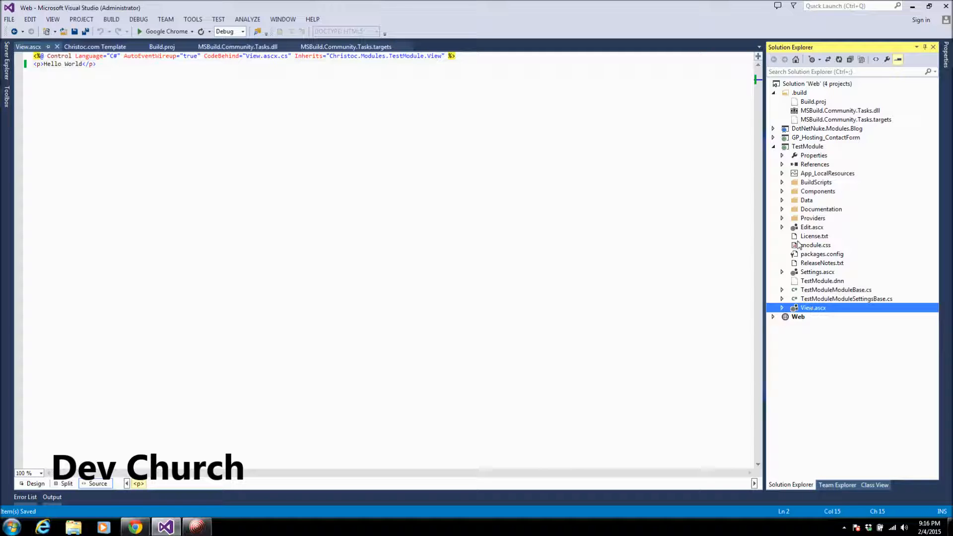
mouse_move(843, 191)
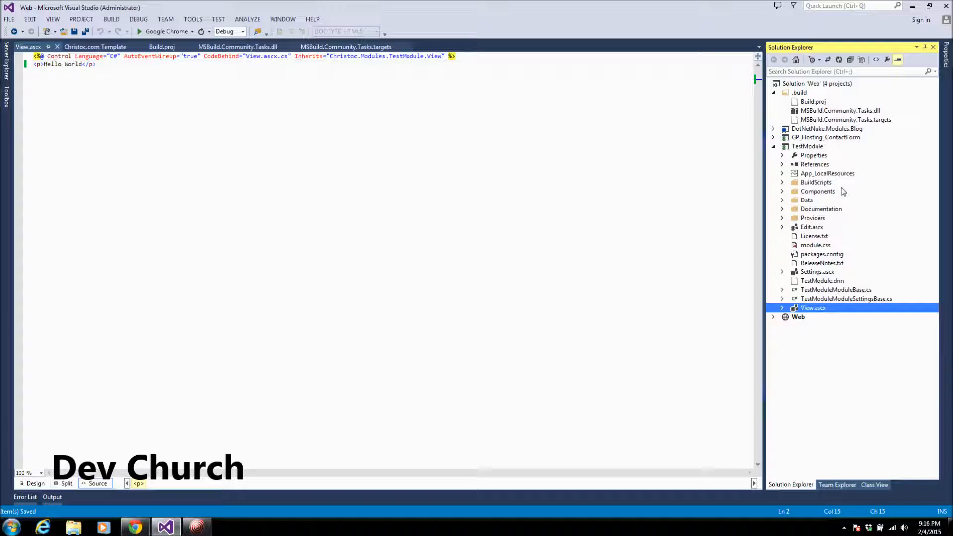
mouse_move(807, 229)
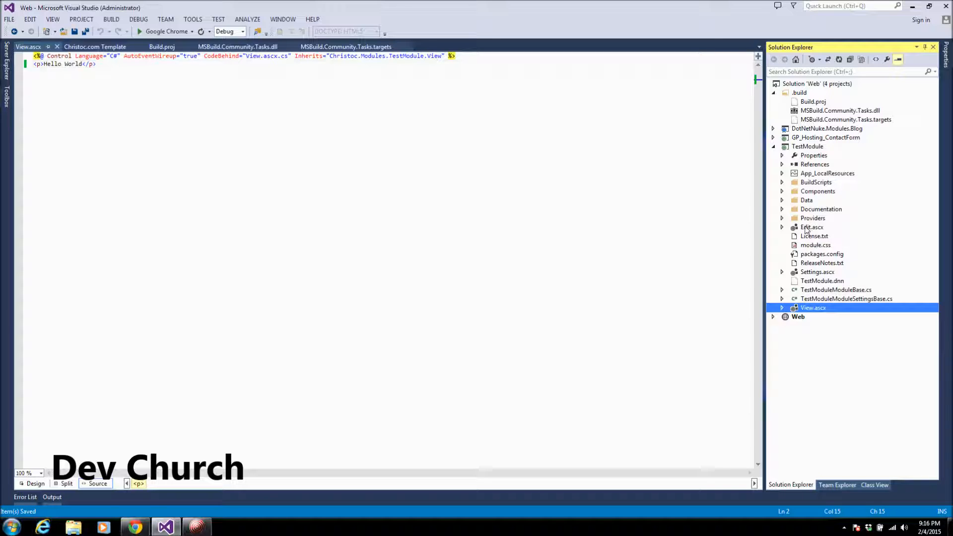
mouse_move(817, 261)
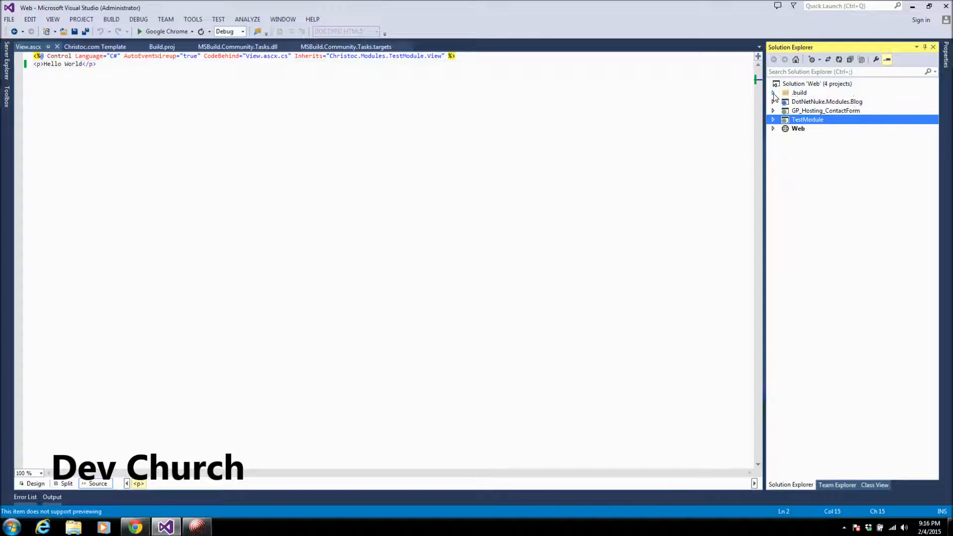
mouse_move(809, 128)
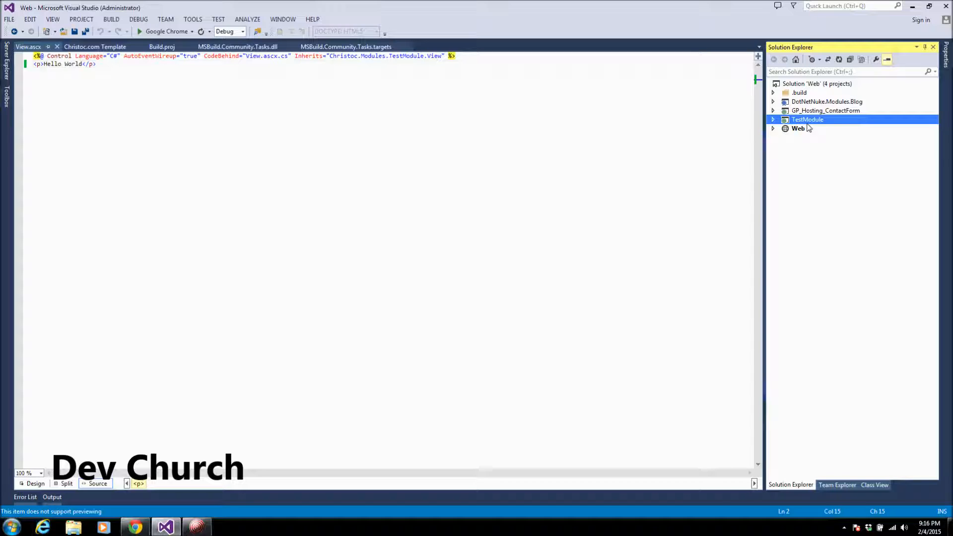
mouse_move(805, 120)
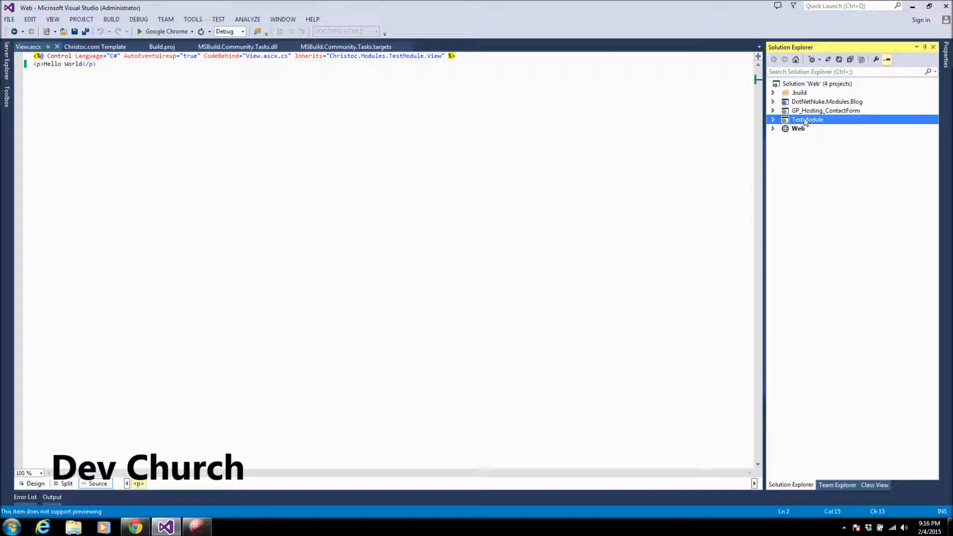
mouse_move(242, 31)
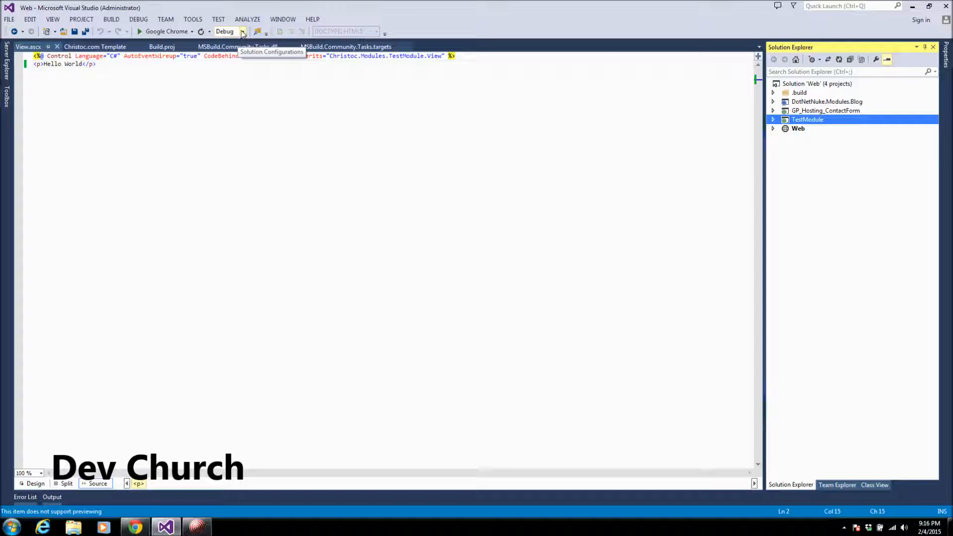
- Build the TestModule project in the Release configuration
click(243, 31)
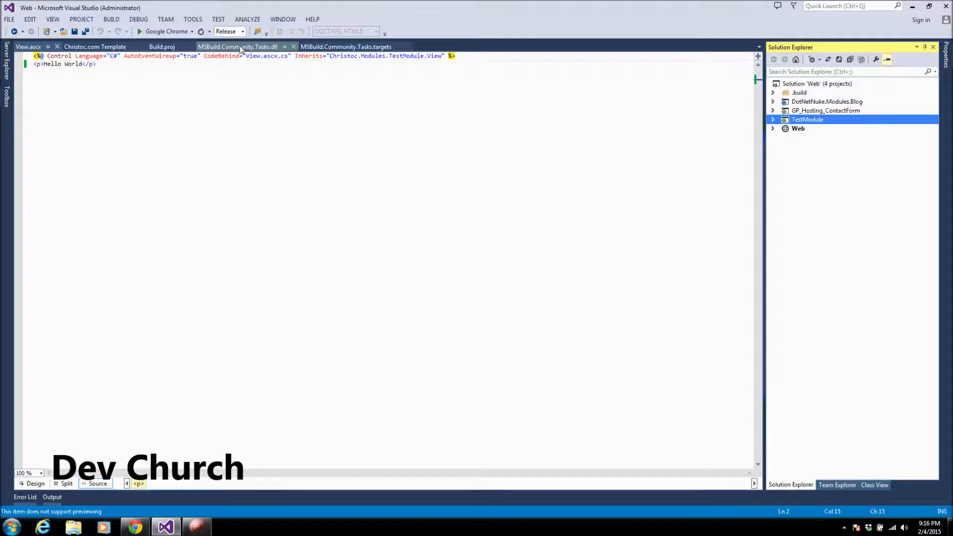
right_click(808, 120)
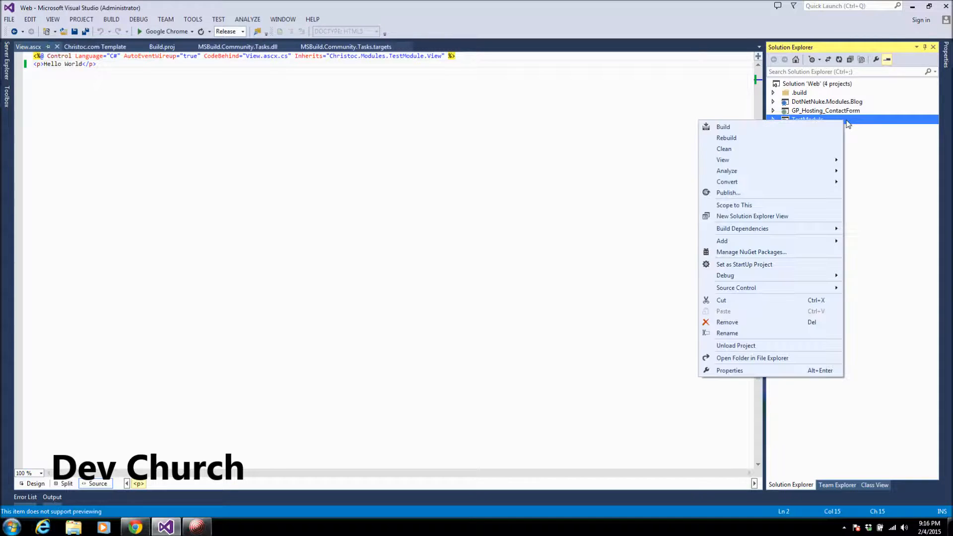
click(723, 126)
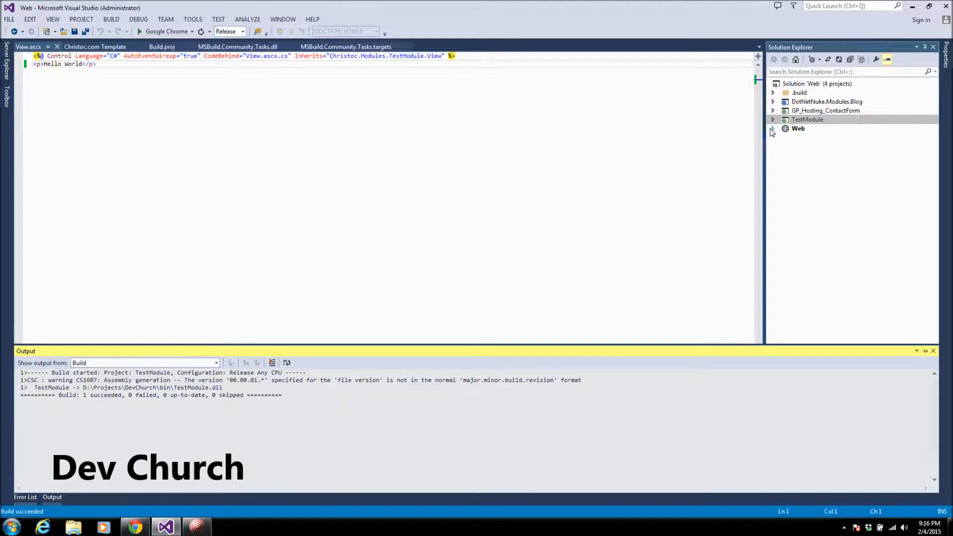
right_click(807, 120)
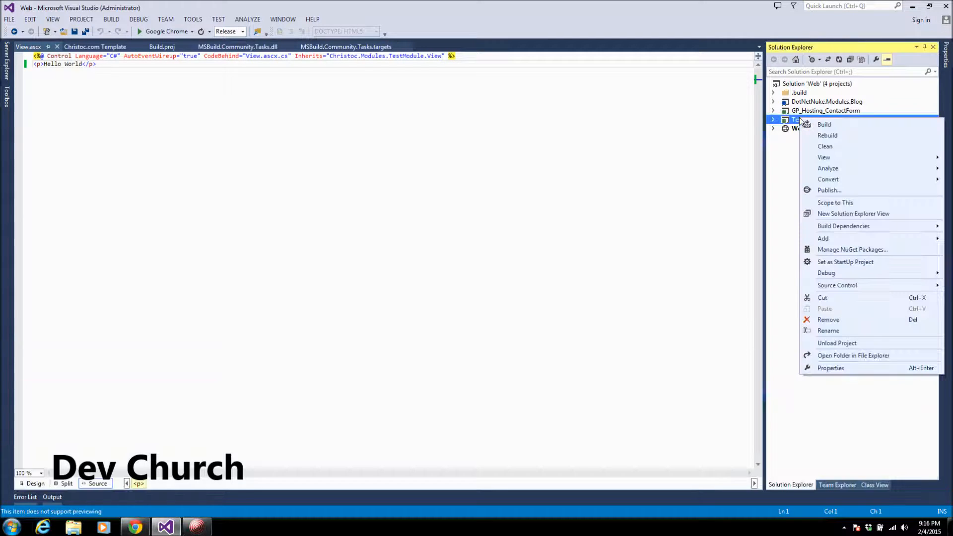
- View the install folder's TestModule Install and Source zip packages, then return to Visual Studio
click(854, 356)
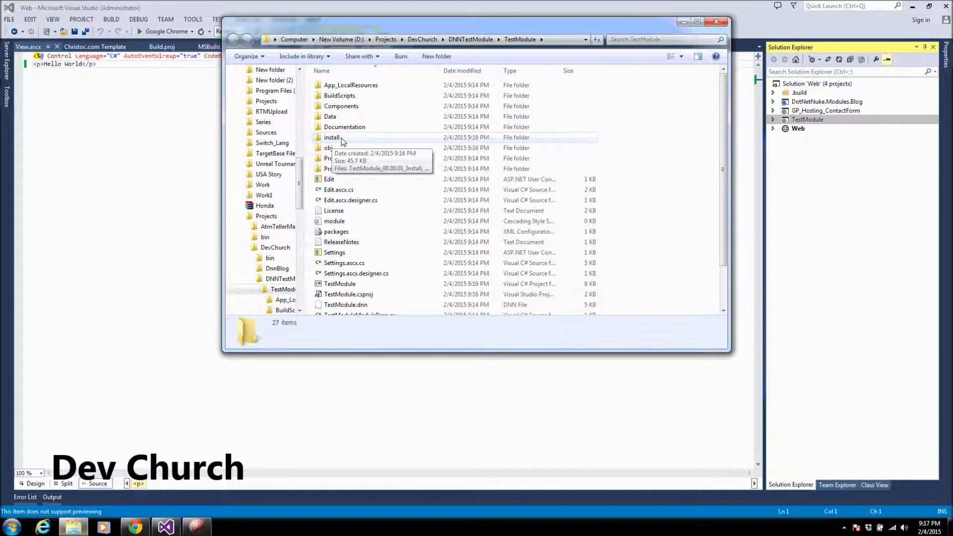
double_click(333, 137)
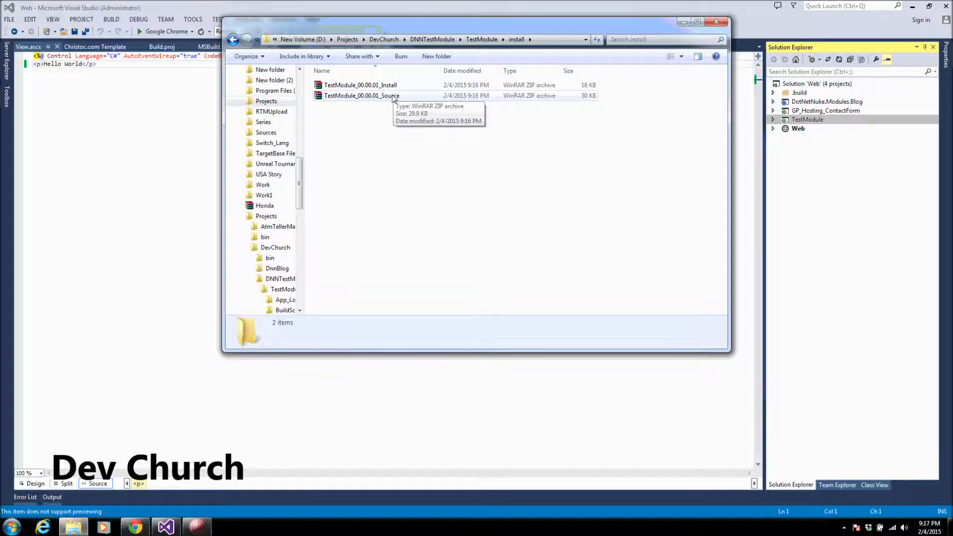
mouse_move(389, 110)
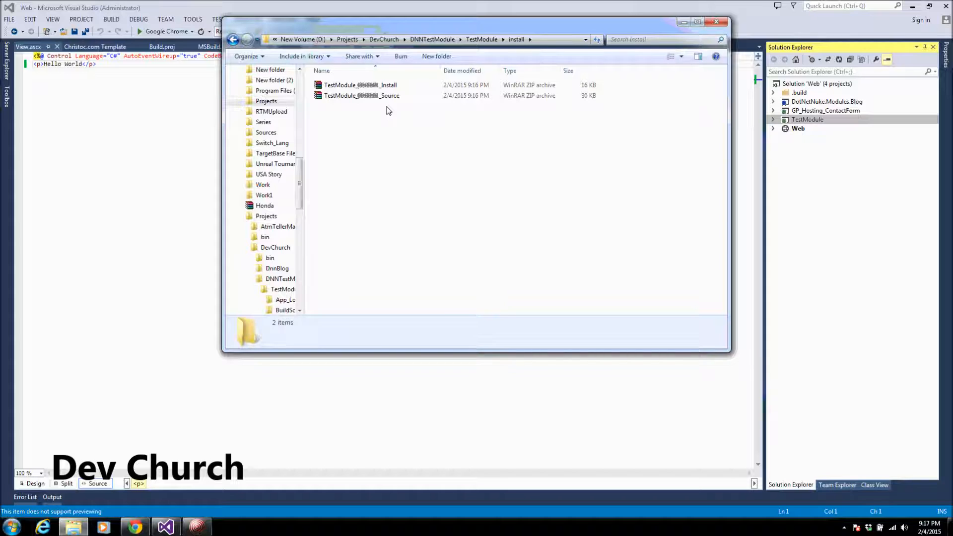
click(717, 22)
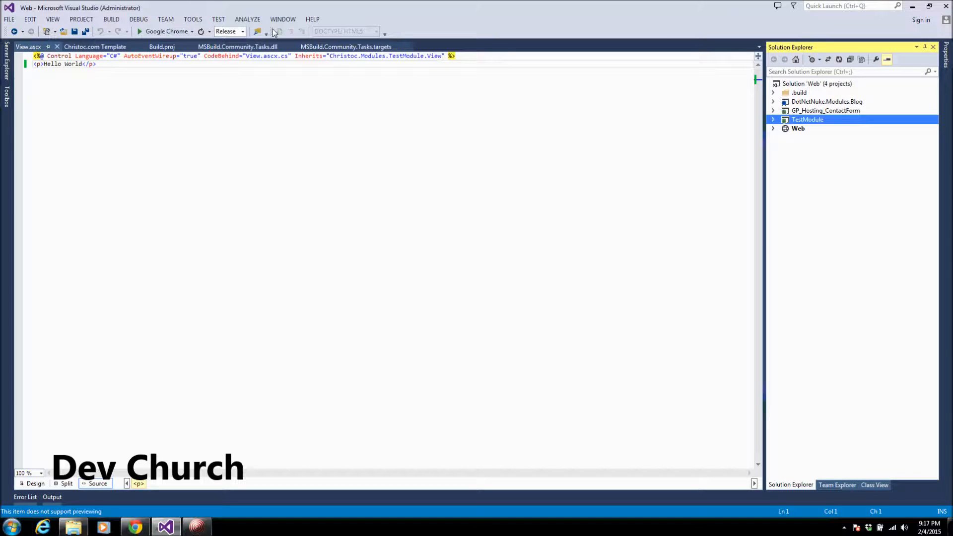
- Run the Web project in Debug so the DevChurch site loads at localhost in Chrome
click(243, 31)
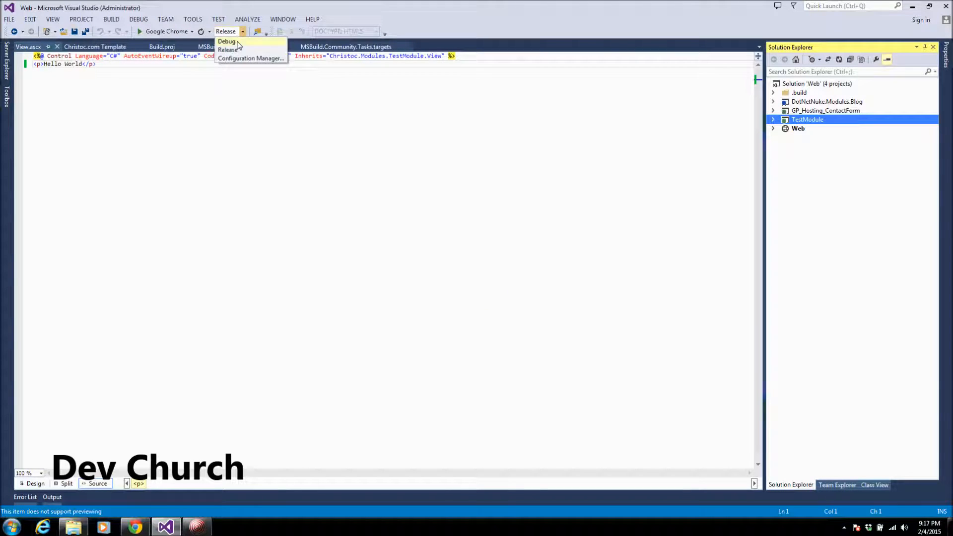
click(226, 41)
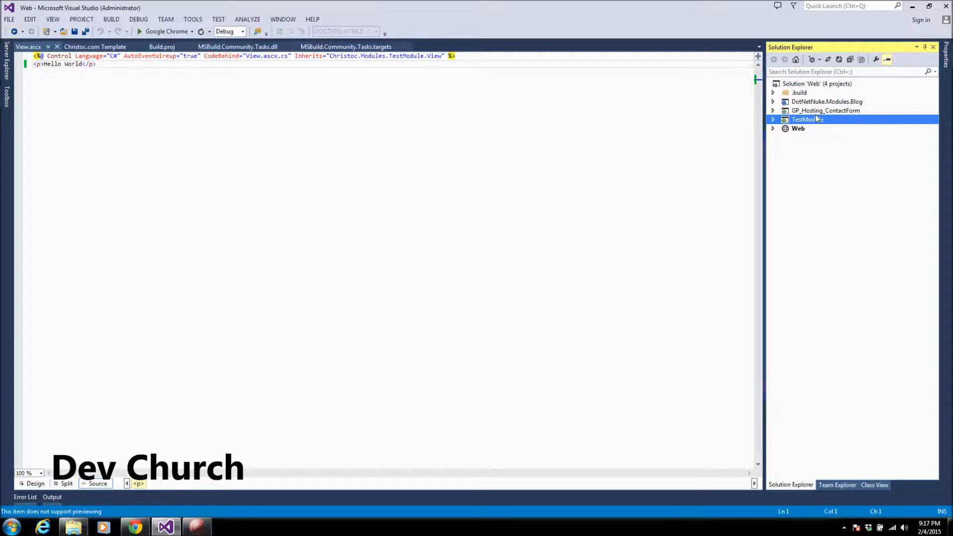
click(799, 128)
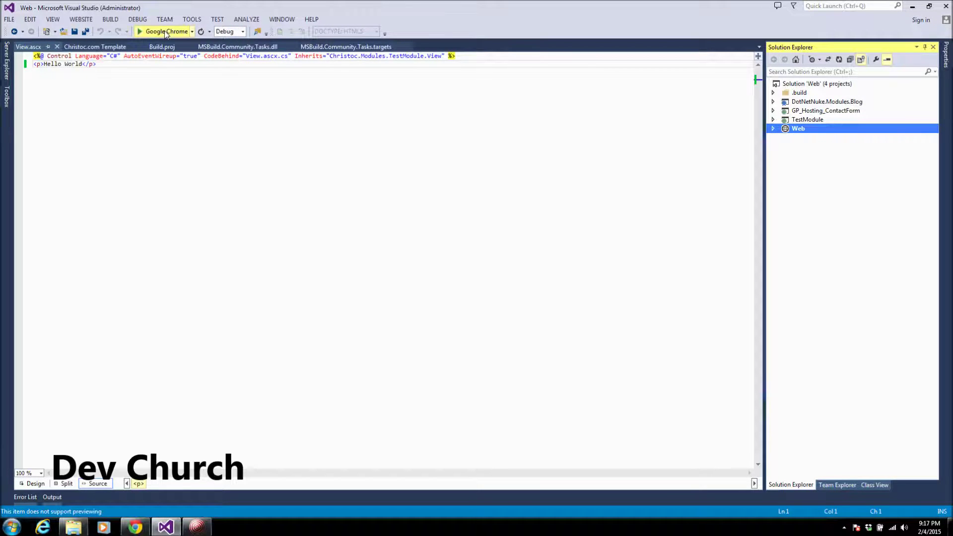
click(164, 31)
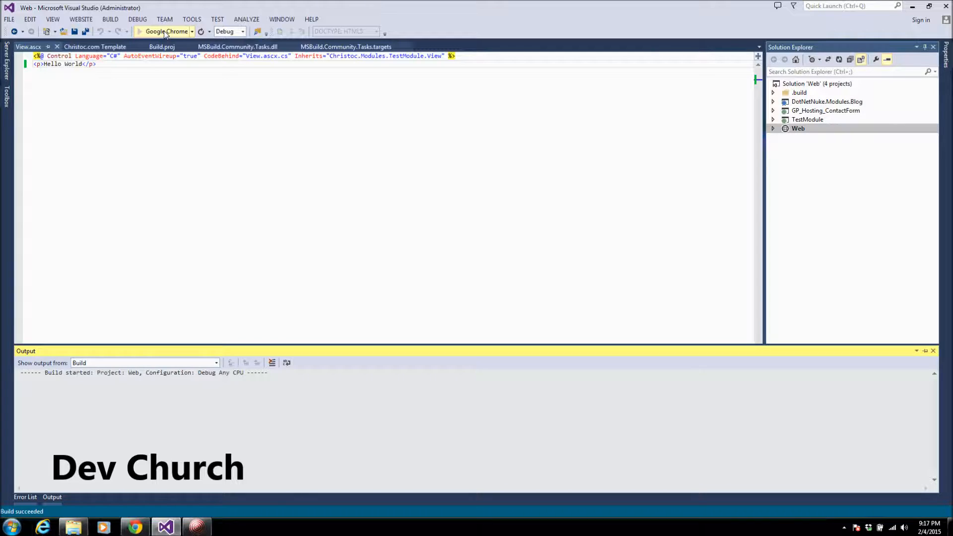
click(165, 31)
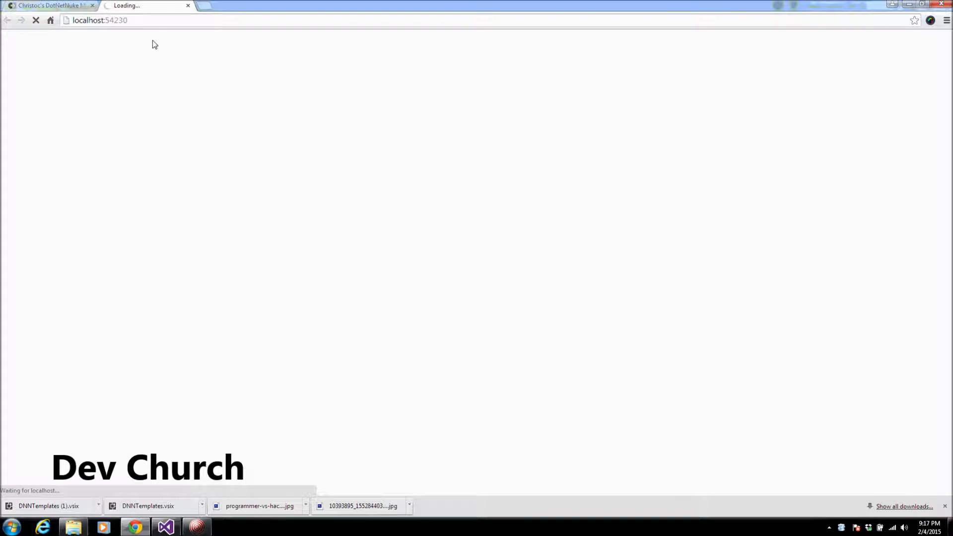
mouse_move(89, 525)
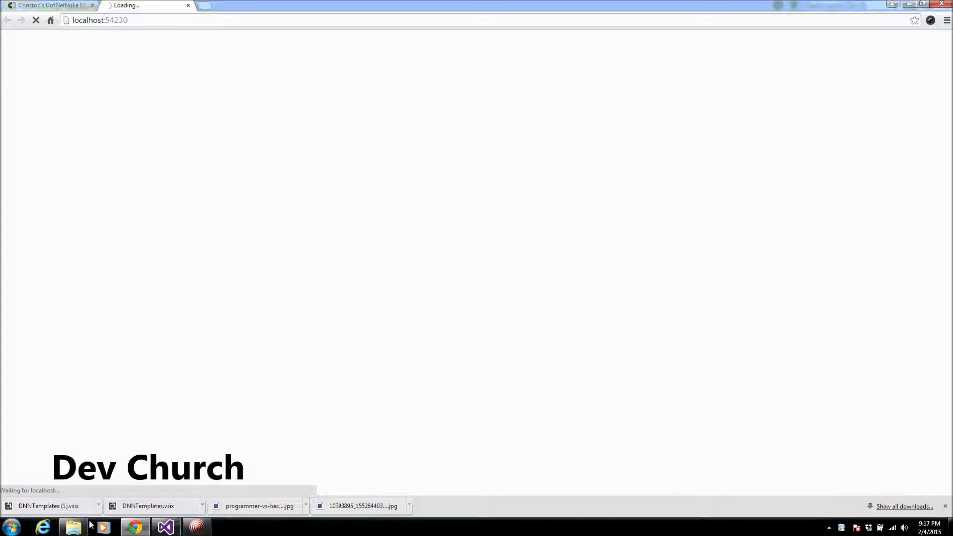
click(73, 526)
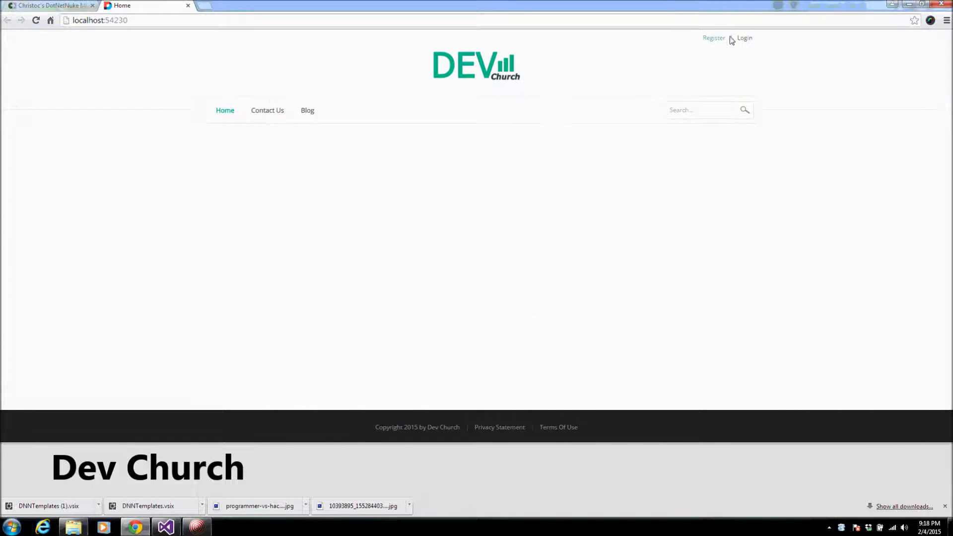
- Log in to the DevChurch site as host and dismiss the welcome popup
click(745, 38)
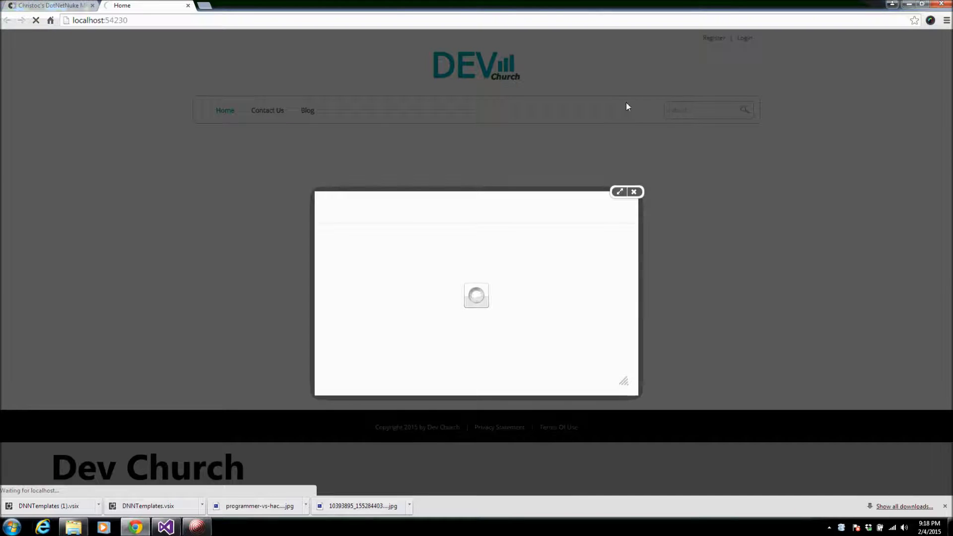
mouse_move(499, 211)
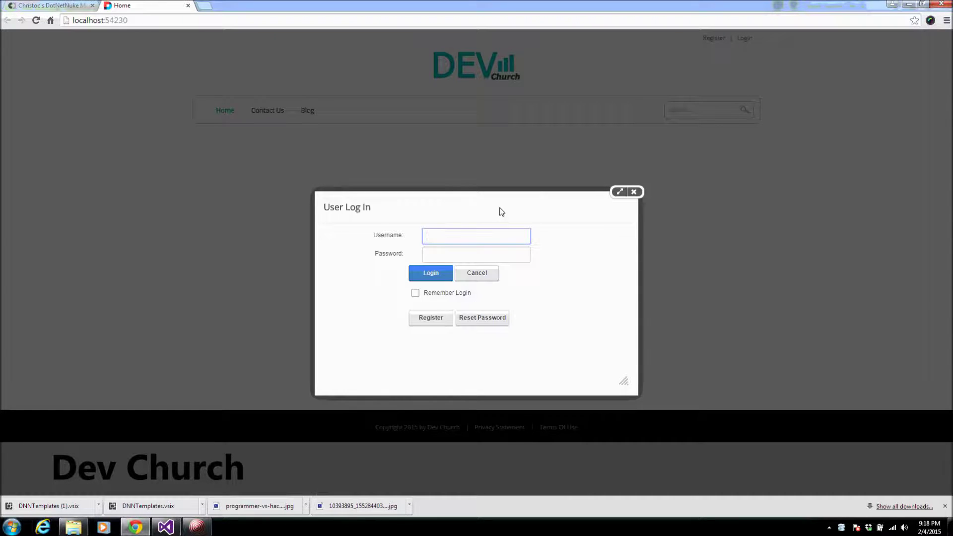
text(hosty)
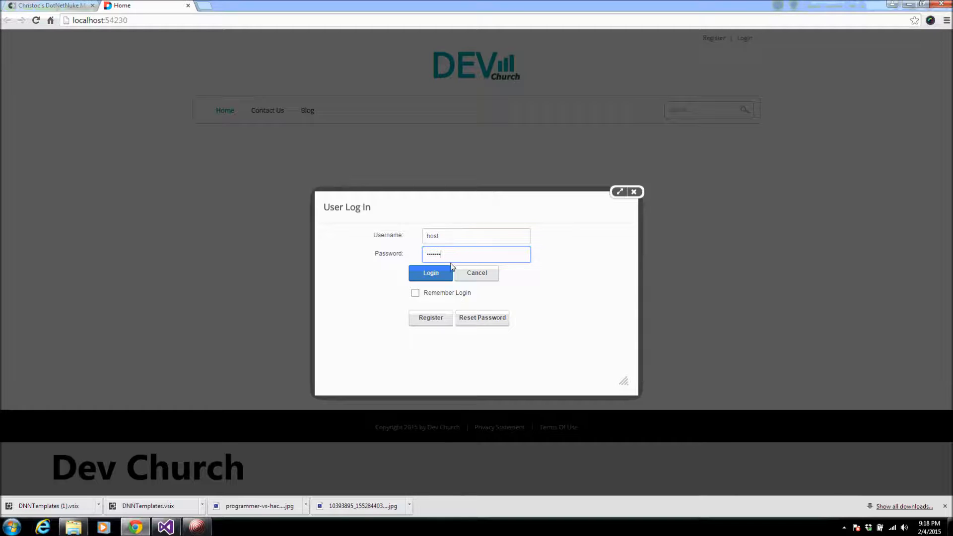
triple_click(475, 255)
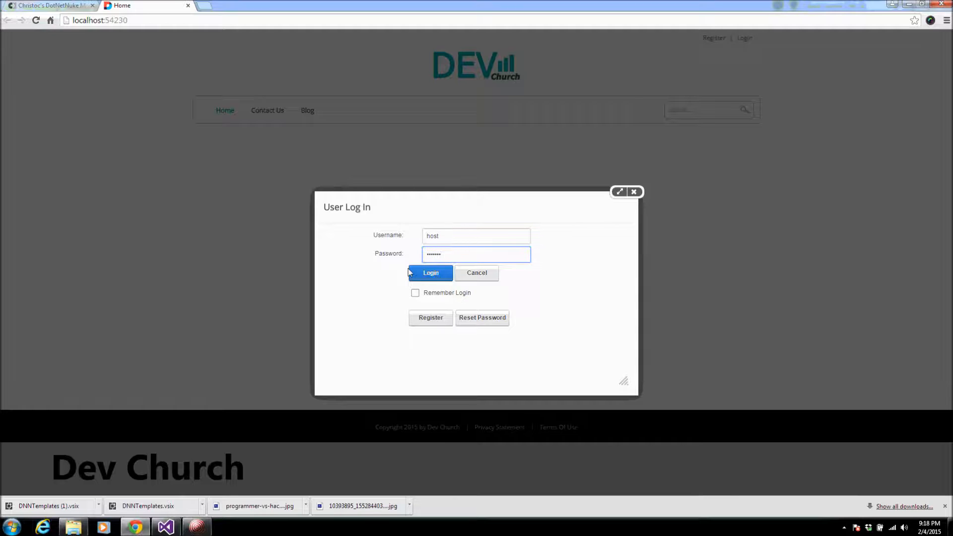
click(430, 272)
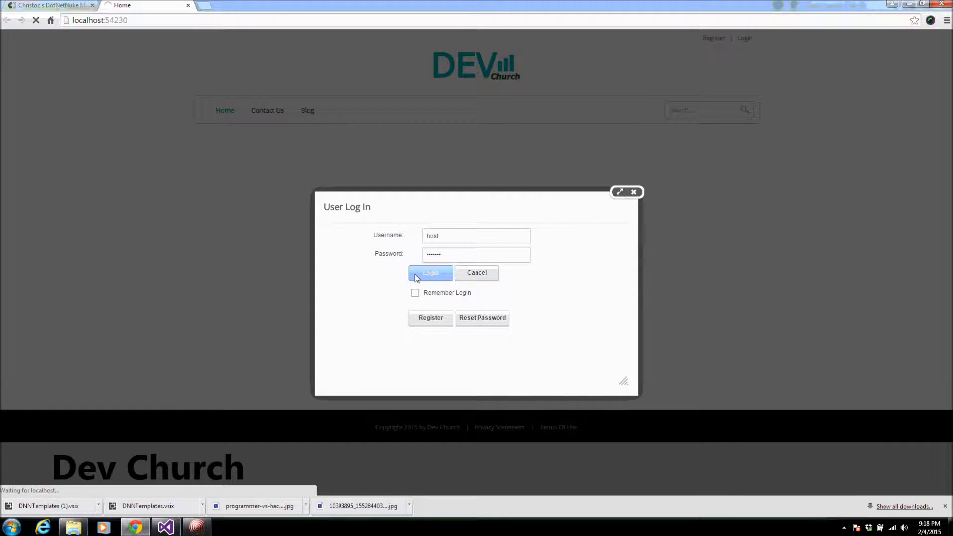
click(431, 272)
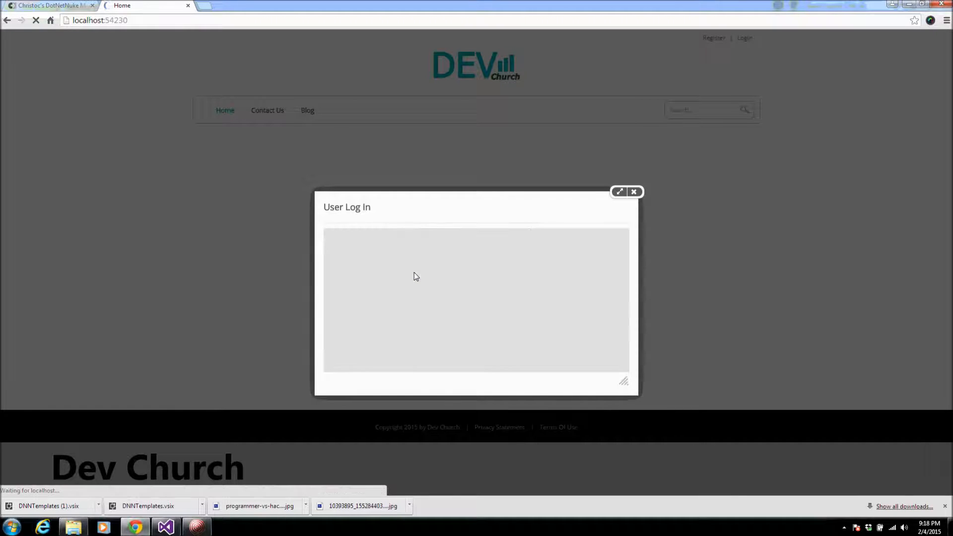
click(634, 191)
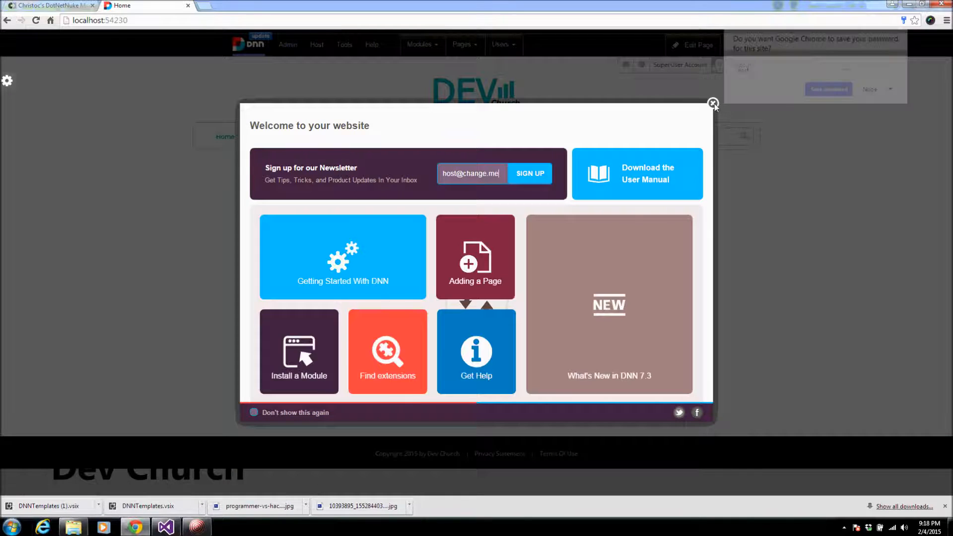
click(713, 103)
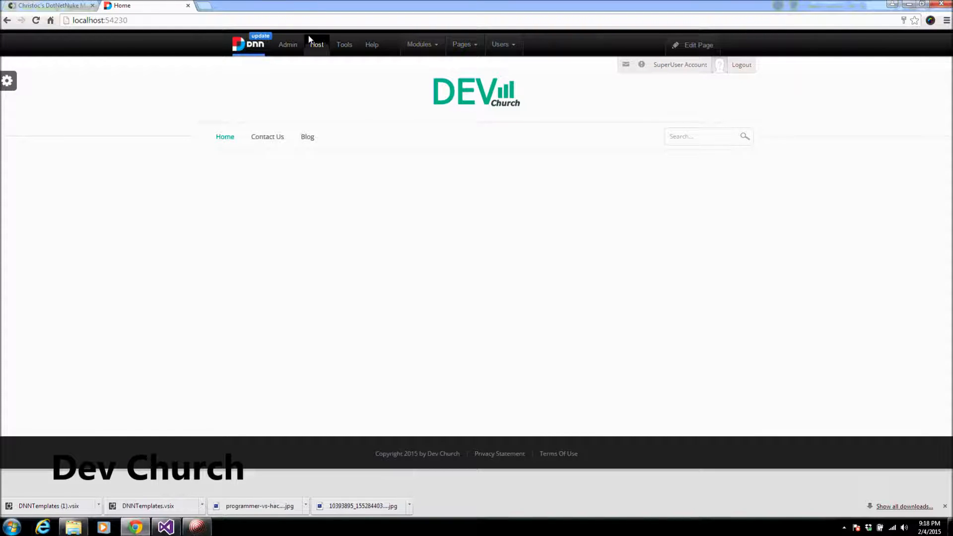
- Go to Host > Extensions and start the Install Extension wizard
click(317, 45)
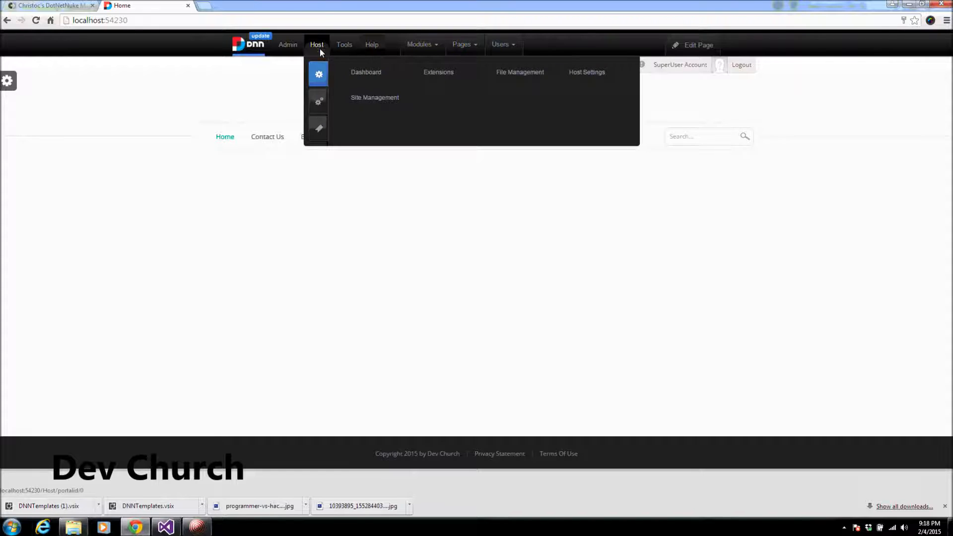
click(438, 72)
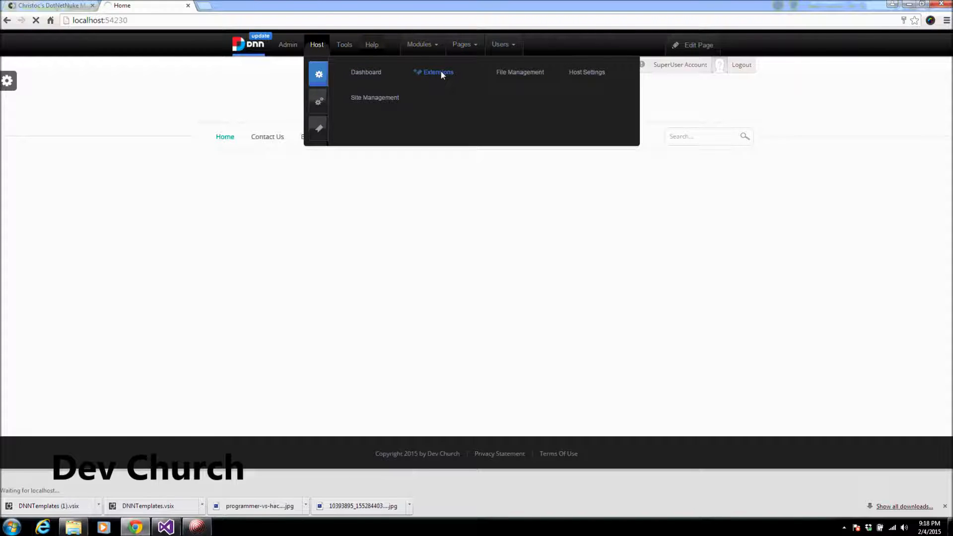
click(438, 72)
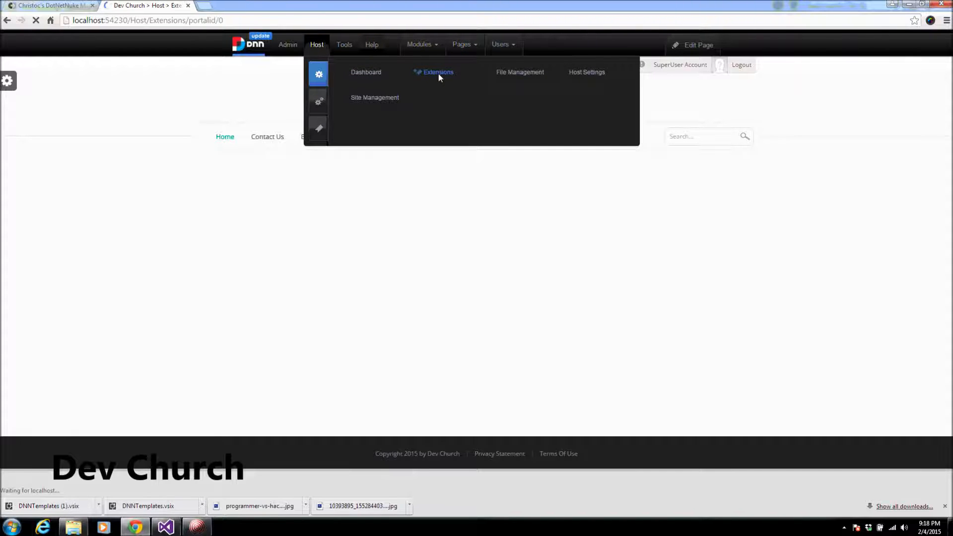
click(438, 71)
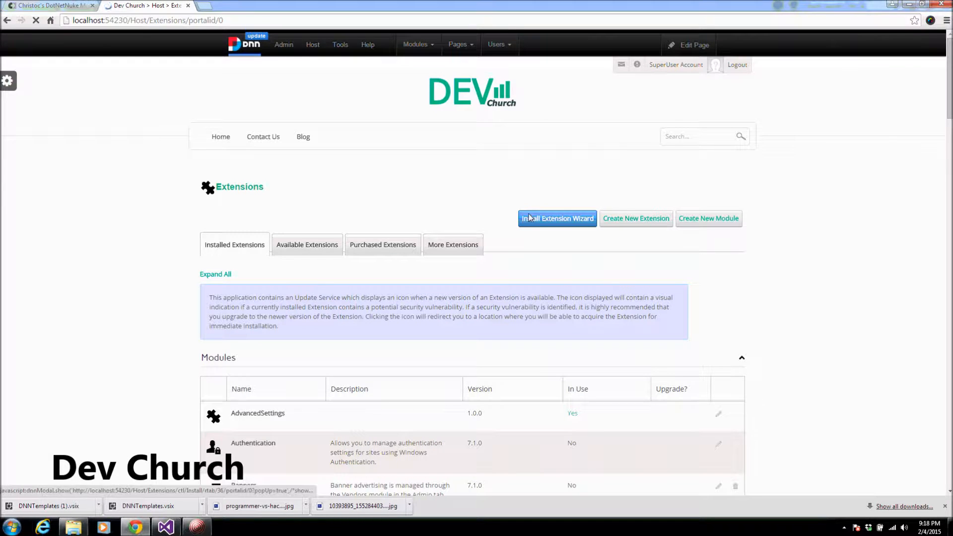
click(558, 218)
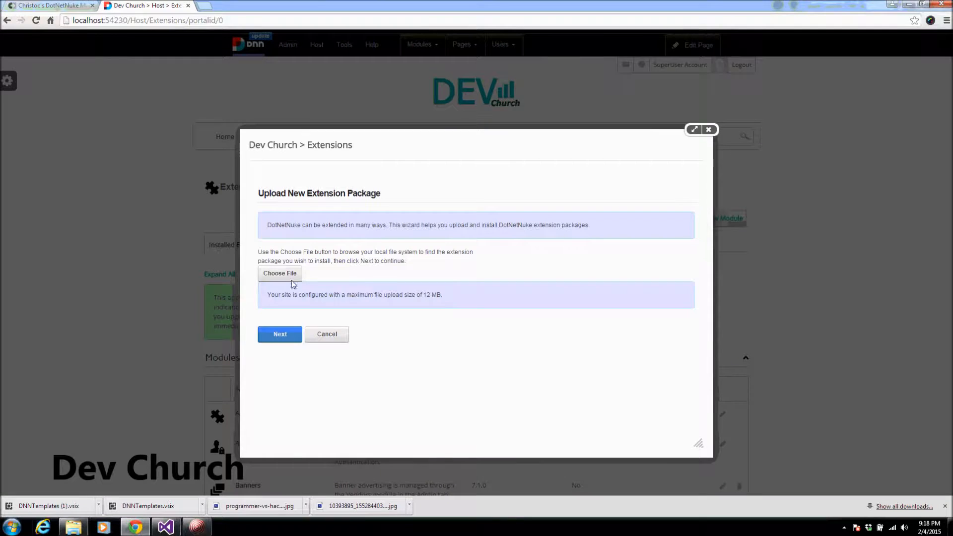
- Choose TestModule_00.00.01_Install.zip as the package and continue to the next wizard page
click(280, 273)
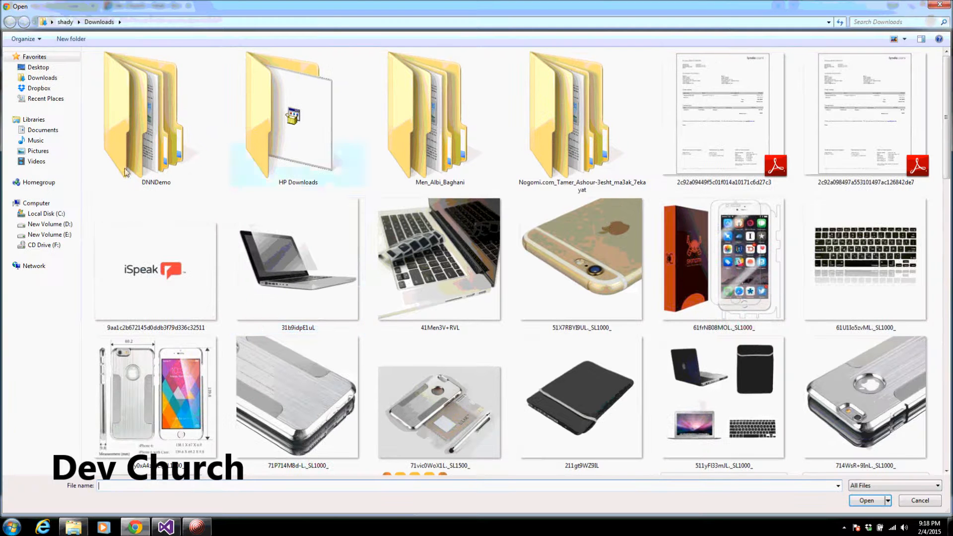
click(45, 214)
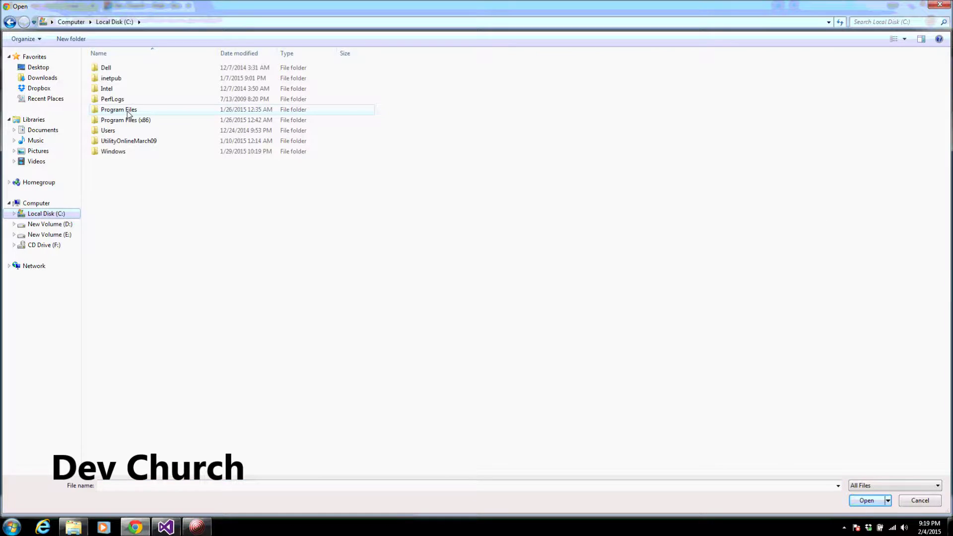
click(50, 224)
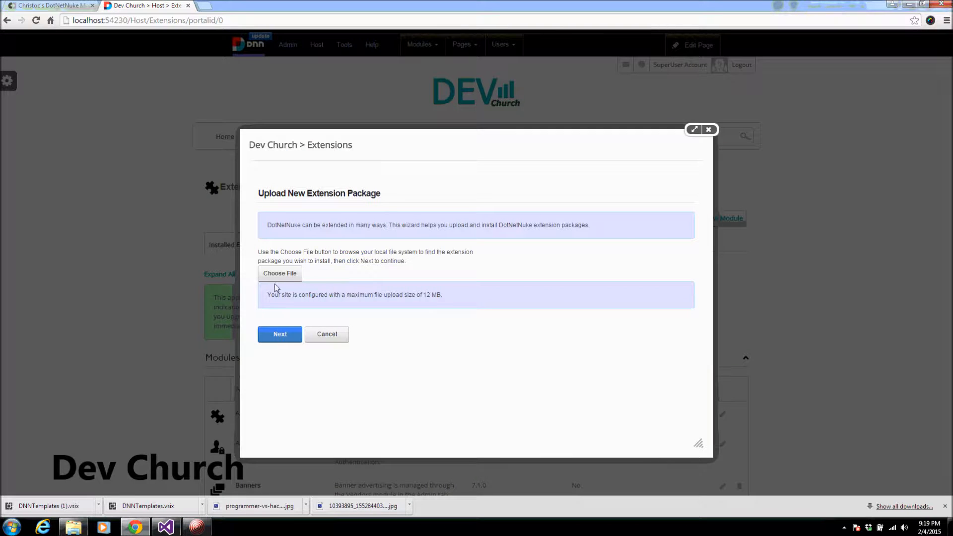
click(280, 274)
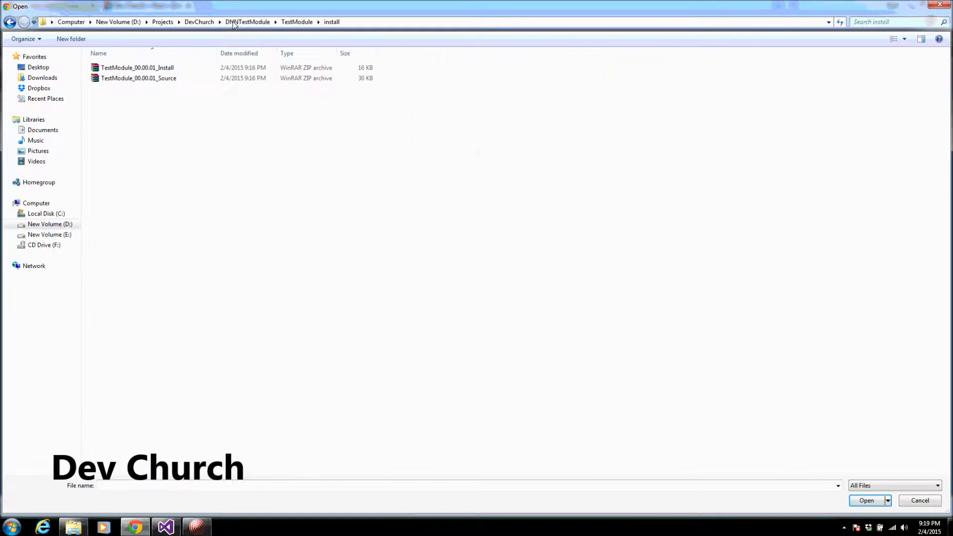
click(137, 67)
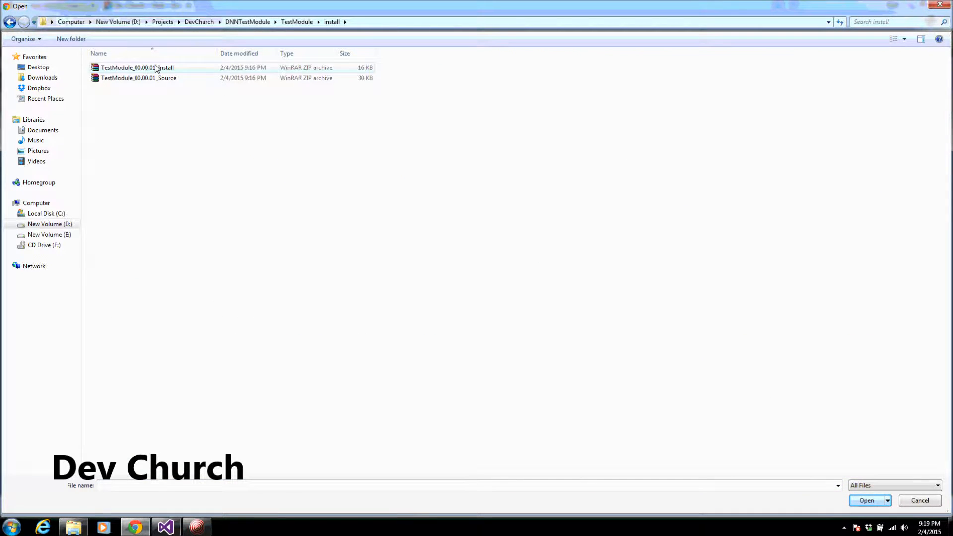
click(866, 501)
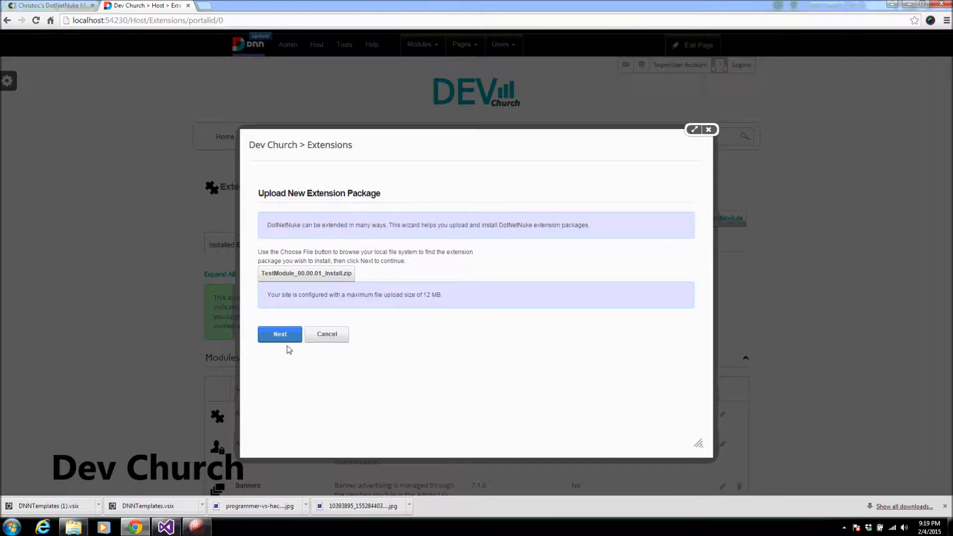
- Advance through Package Information and Release Notes, accept the license and start installing TestModule
click(280, 334)
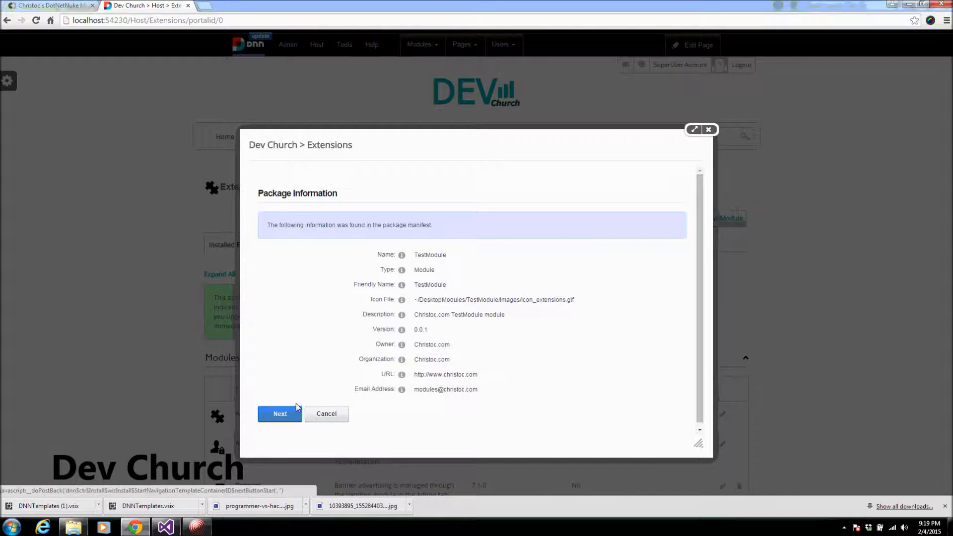
click(280, 413)
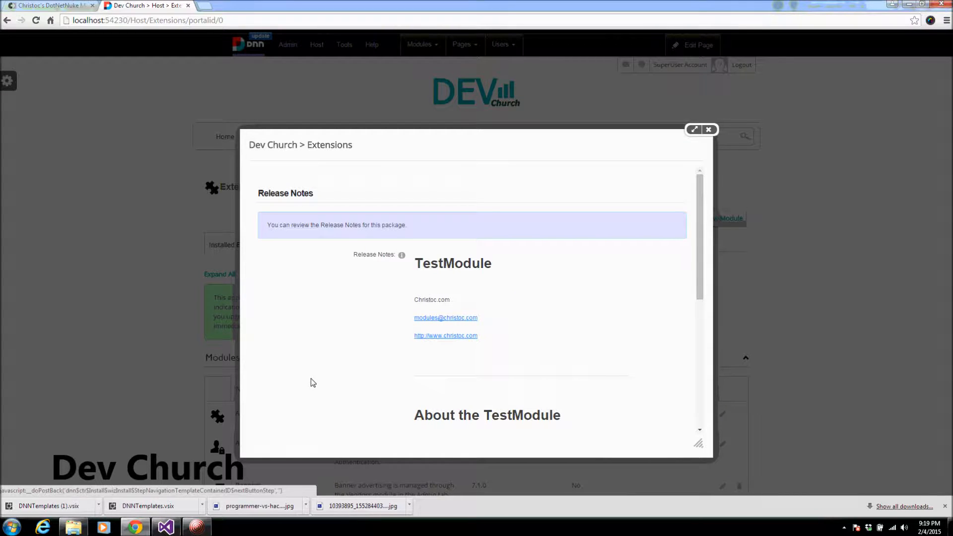
scroll(down, 3)
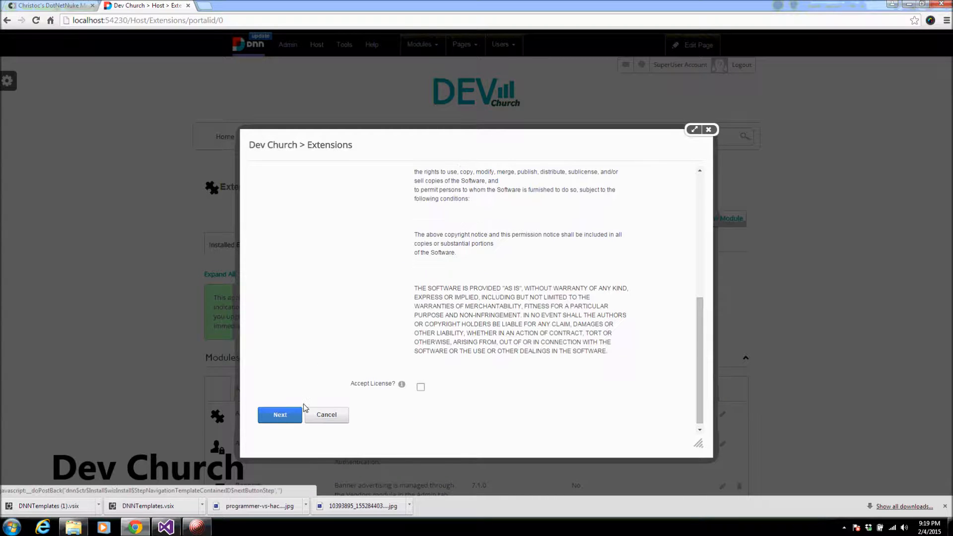
click(421, 387)
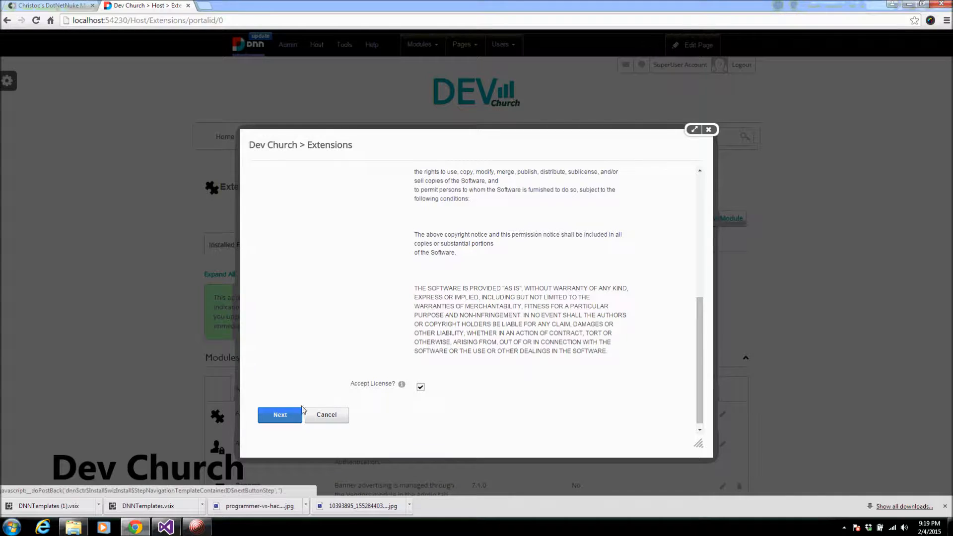
click(280, 416)
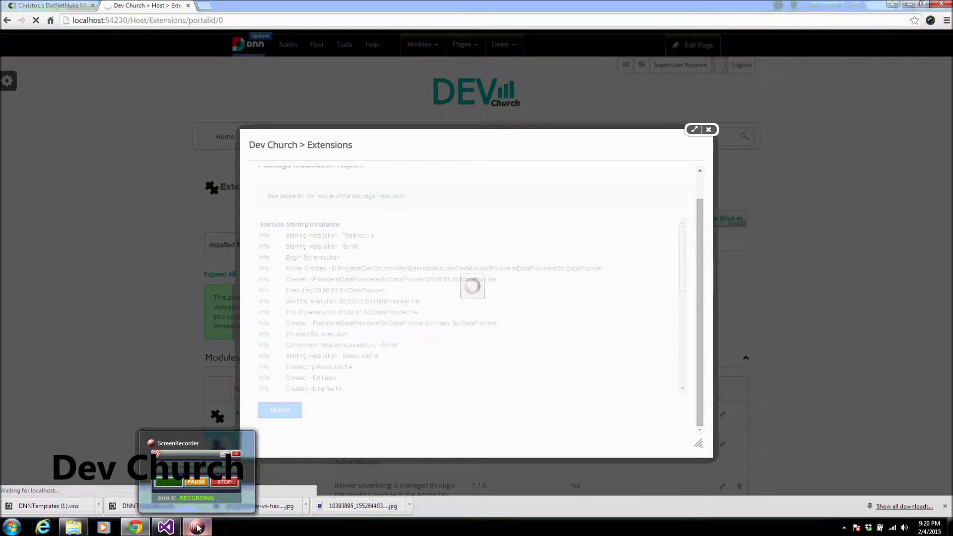
- Return from the installation report and close the install wizard back to Extensions
click(280, 409)
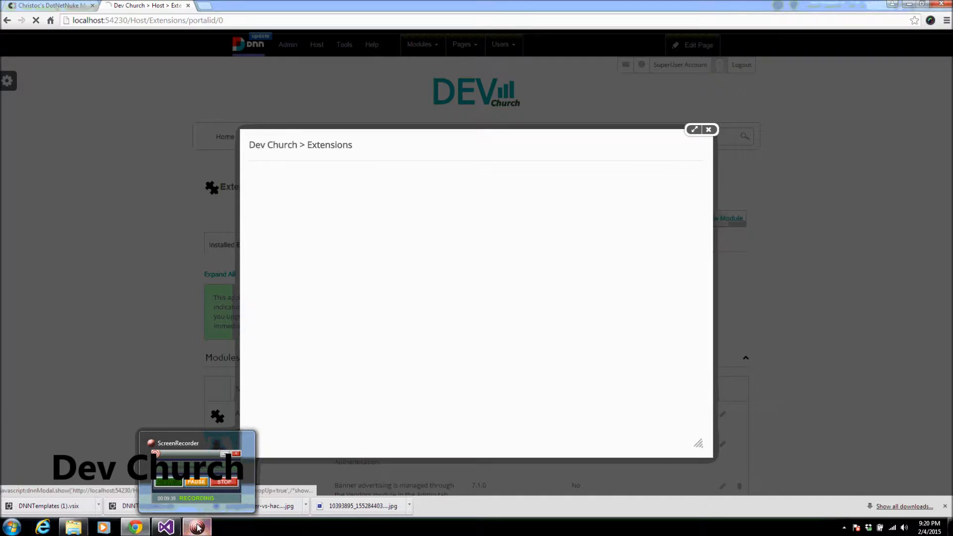
click(708, 129)
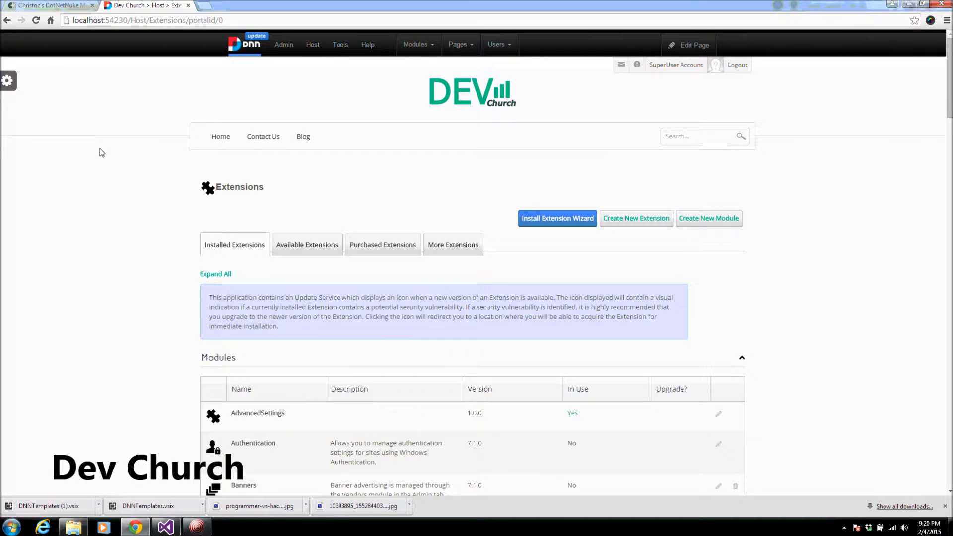
- Locate TestModule at version 0.0.1 in the installed modules list and select its description
scroll(down, 3)
text(test)
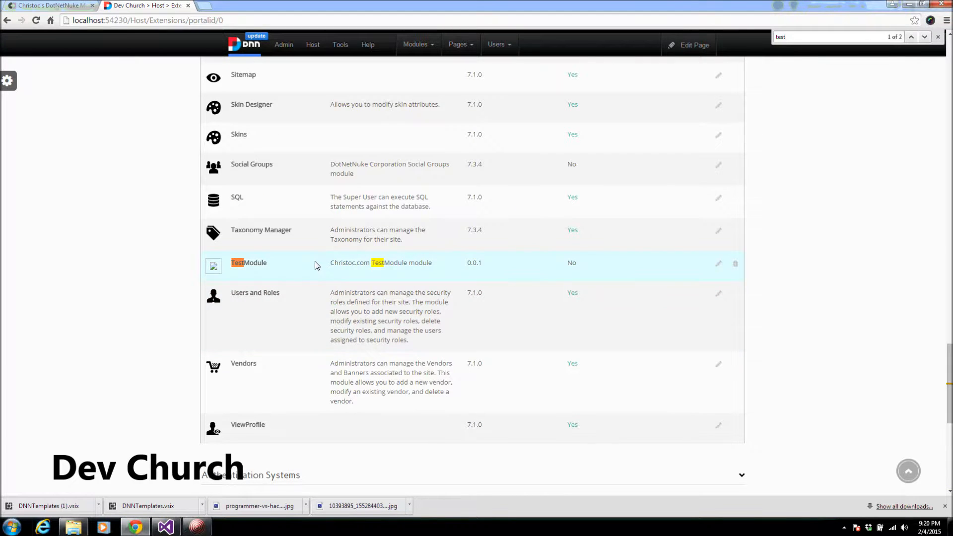
mouse_move(333, 267)
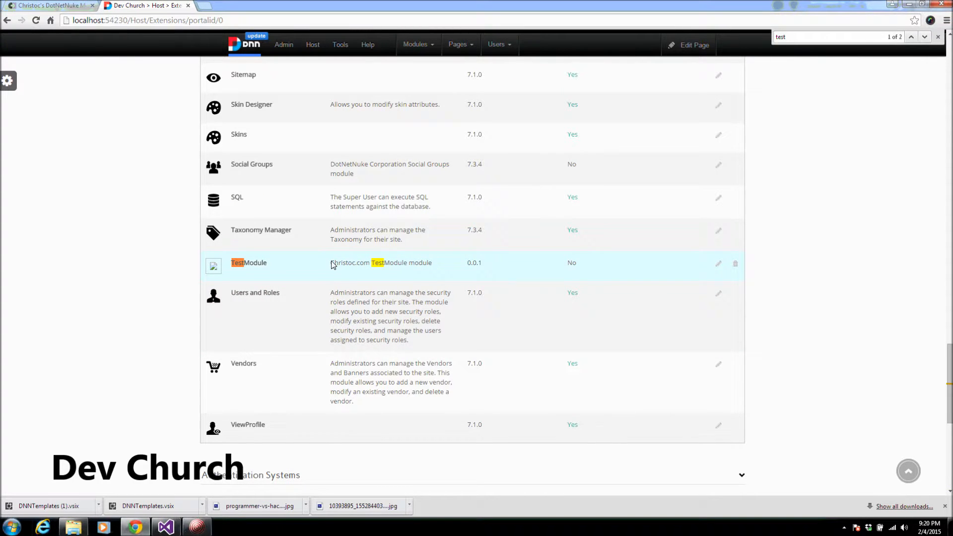
double_click(381, 262)
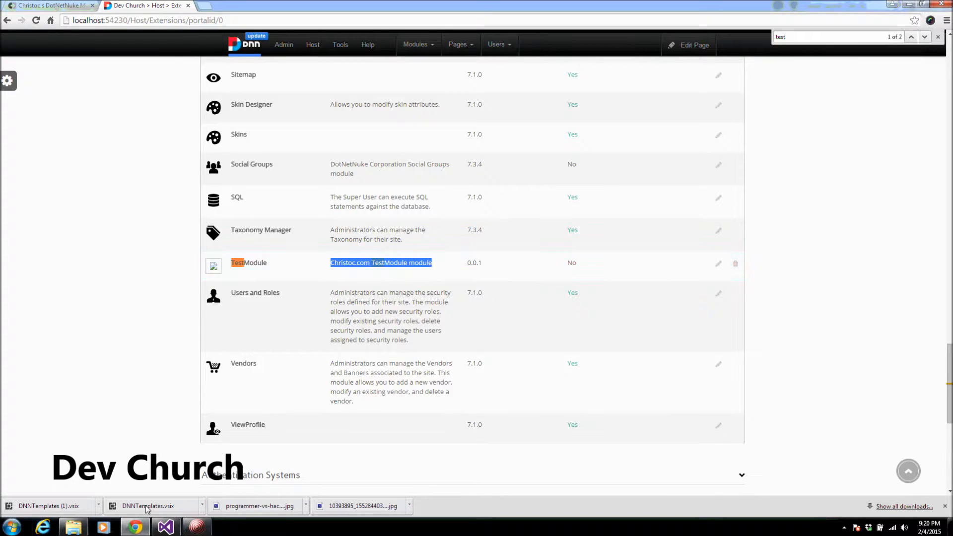
click(166, 528)
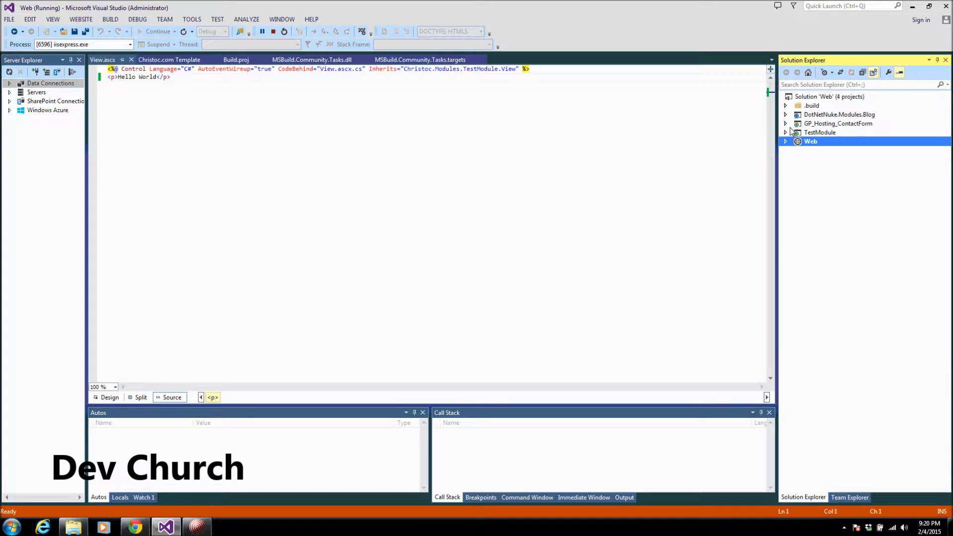
- View the TestModule.dnn manifest in Visual Studio for comparison, then return to the Extensions list
click(786, 132)
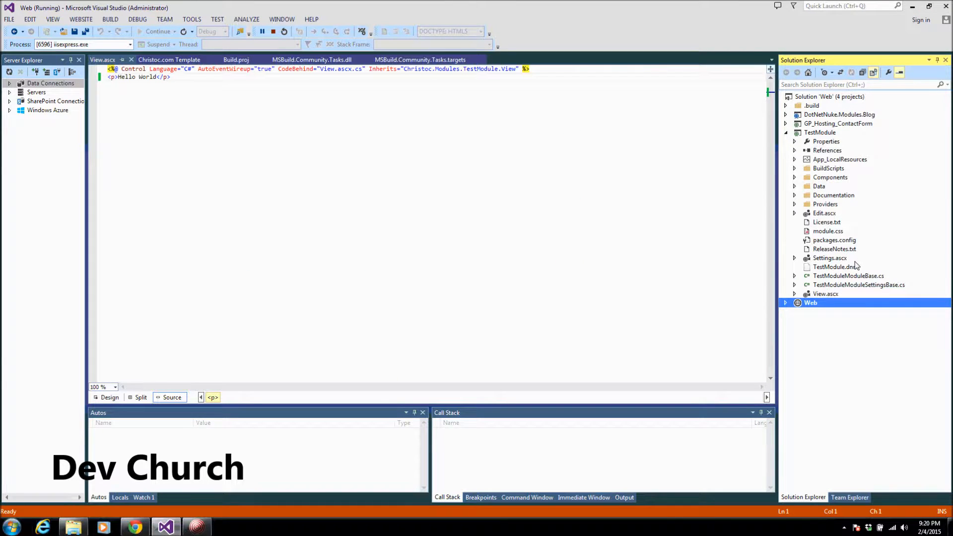
double_click(833, 268)
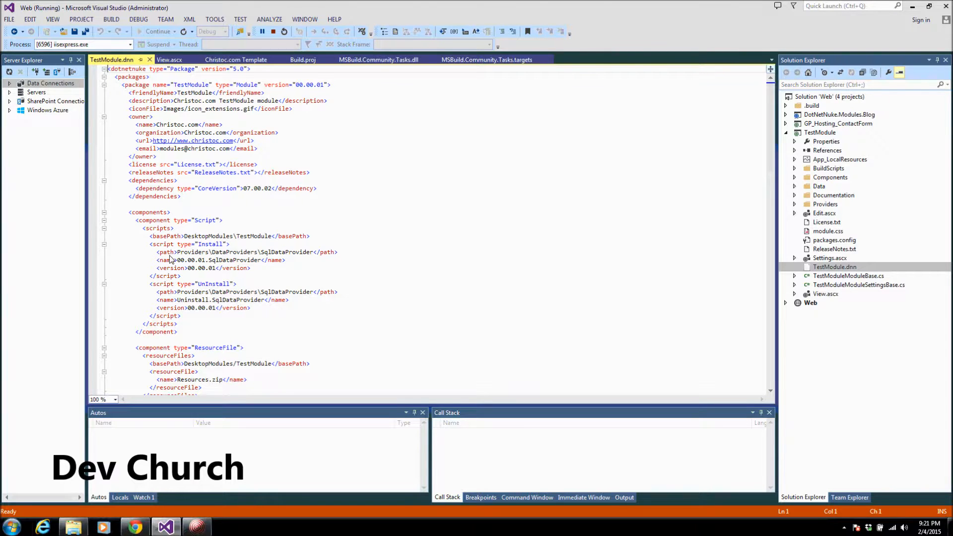
click(135, 526)
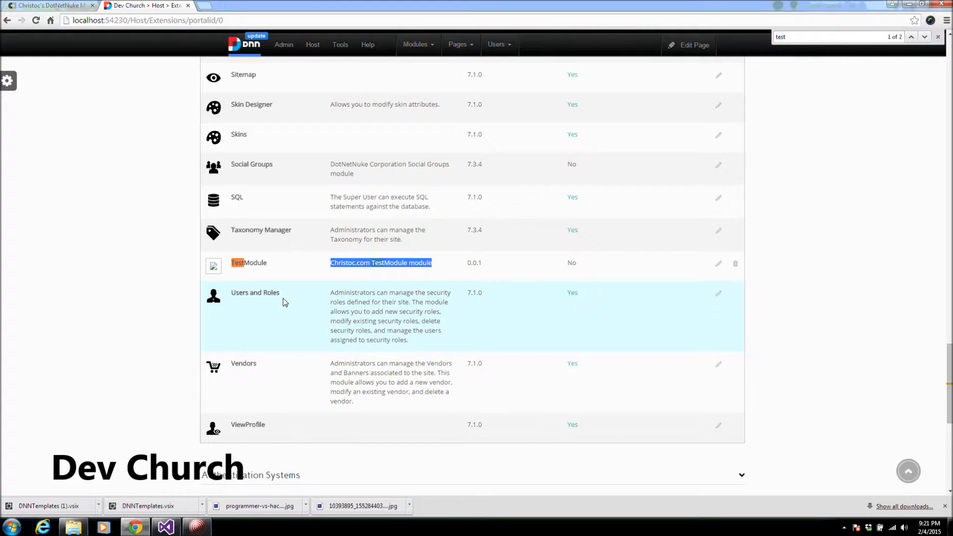
scroll(up, 3)
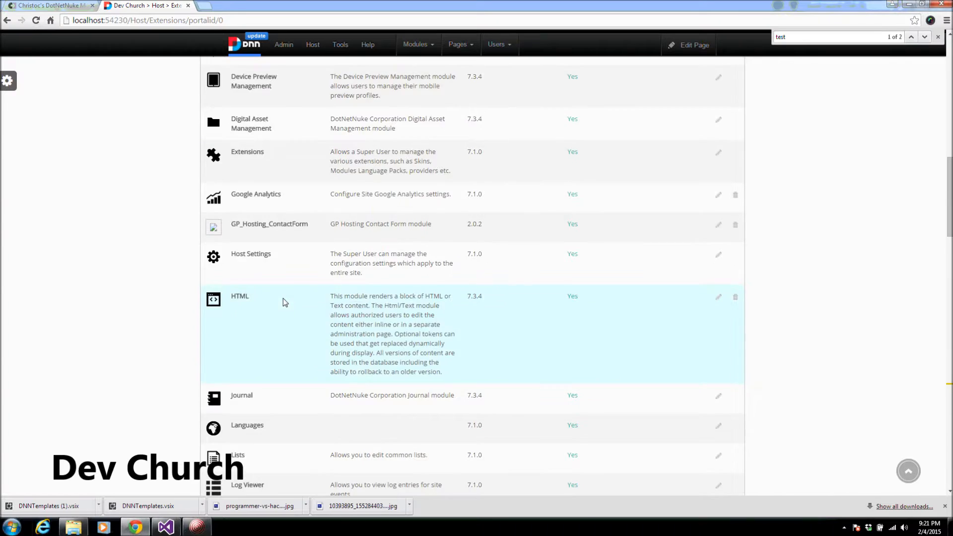
- Navigate via Admin > Page Management to the site's Home page
click(284, 45)
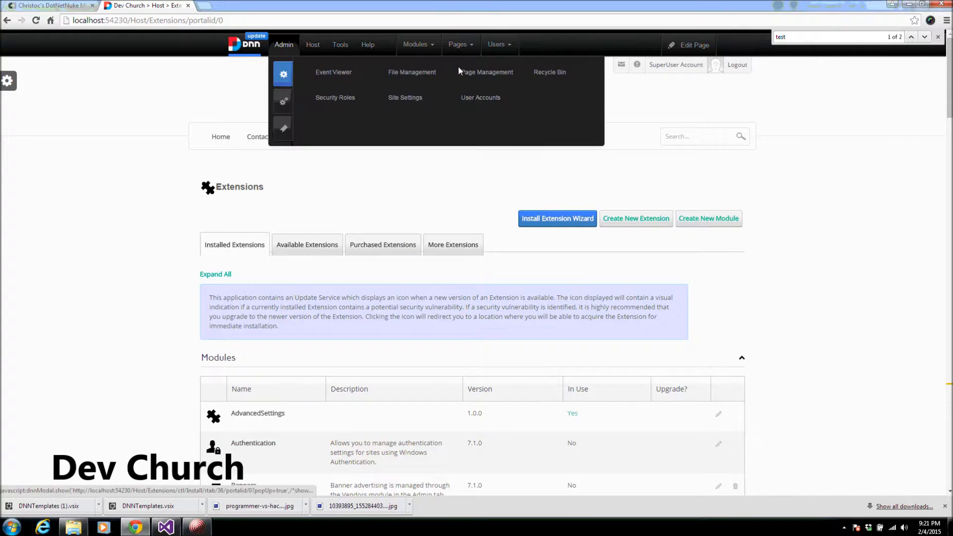
click(486, 72)
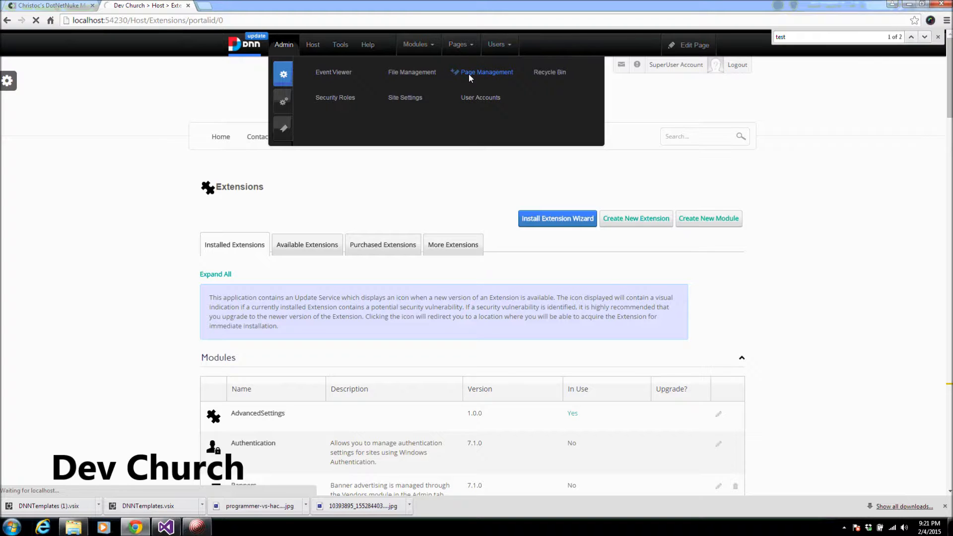
click(485, 72)
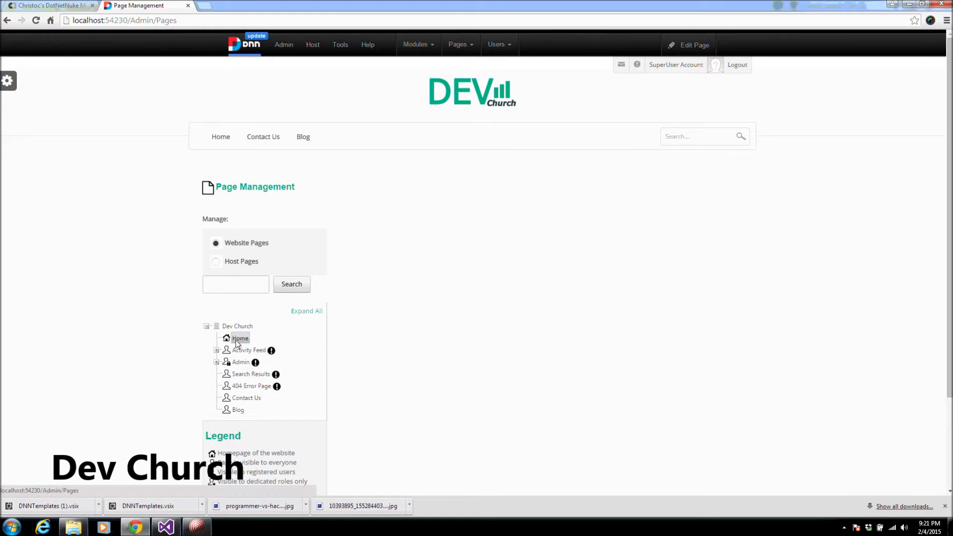
click(241, 338)
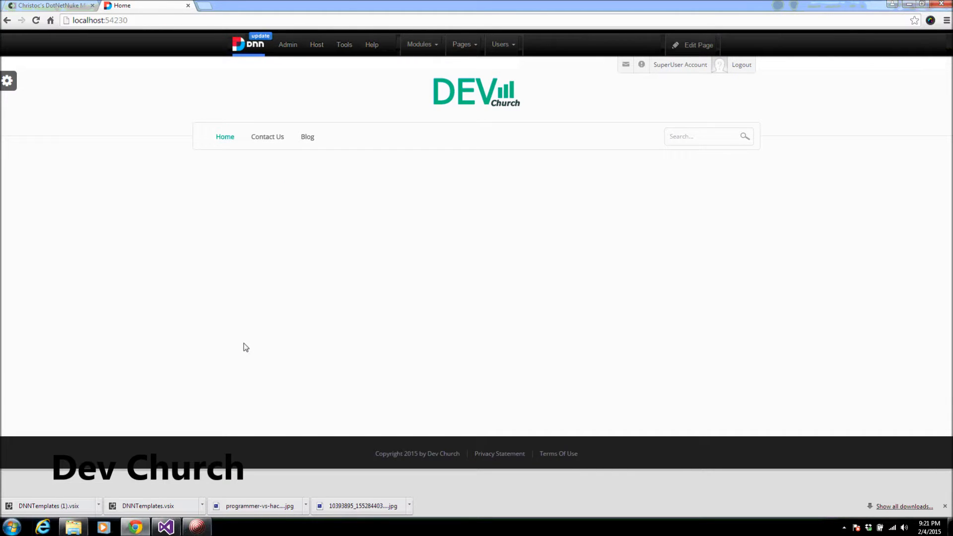
- Start Add New Module from the Modules menu on the Home page
click(371, 45)
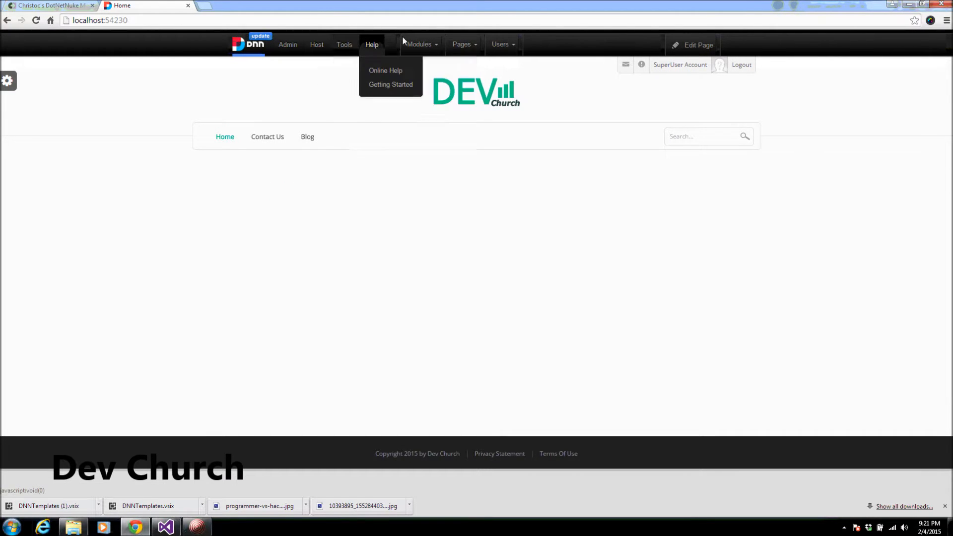
click(419, 44)
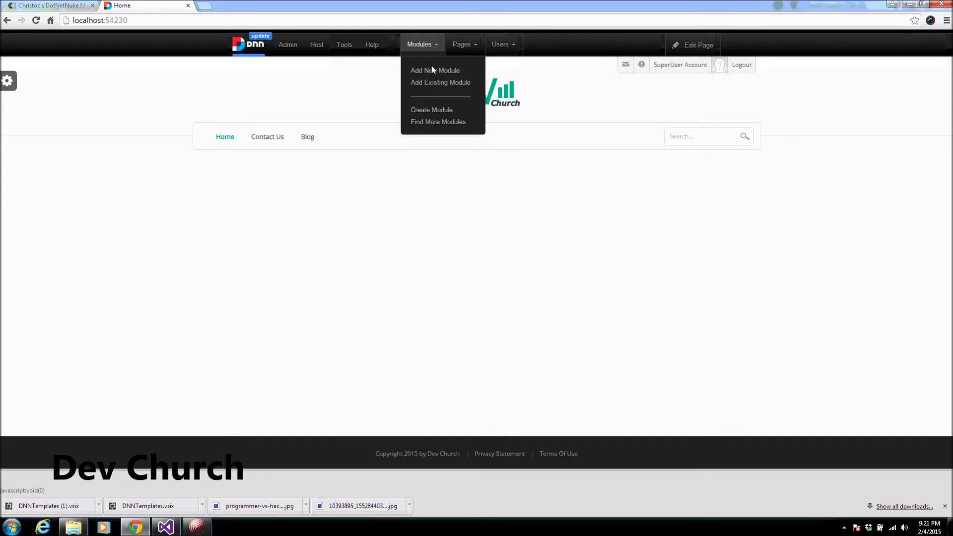
mouse_move(435, 69)
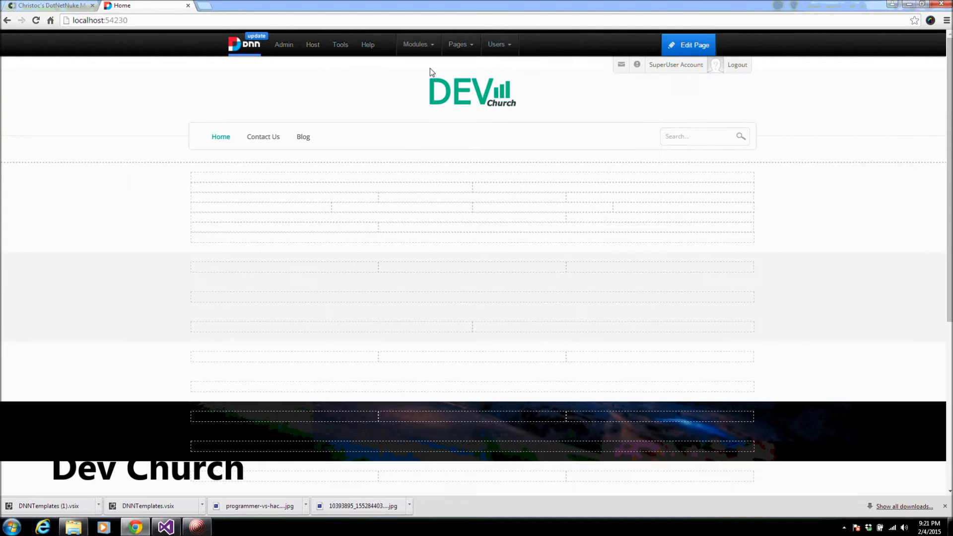
- Pick TestModule from the module list and add it to the ContentPane
click(416, 43)
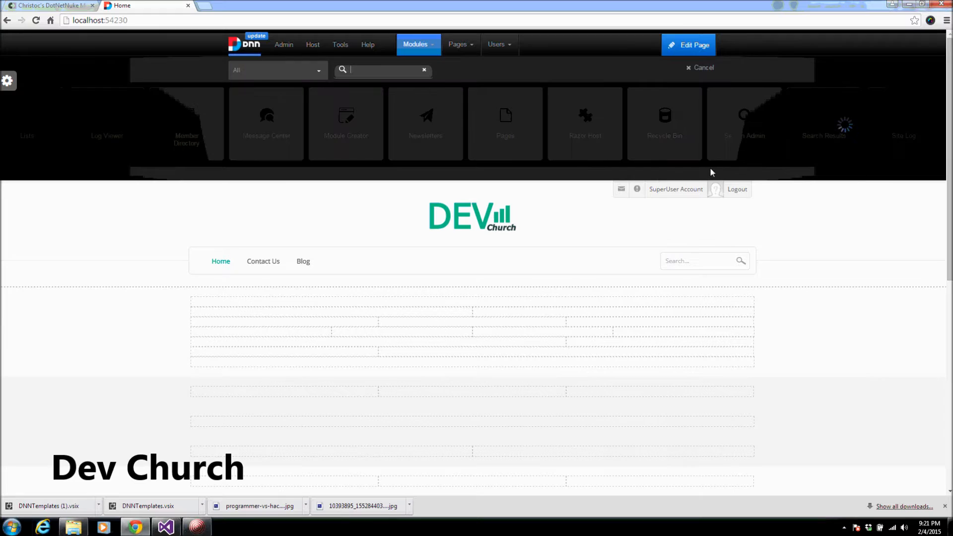
scroll(right, 3)
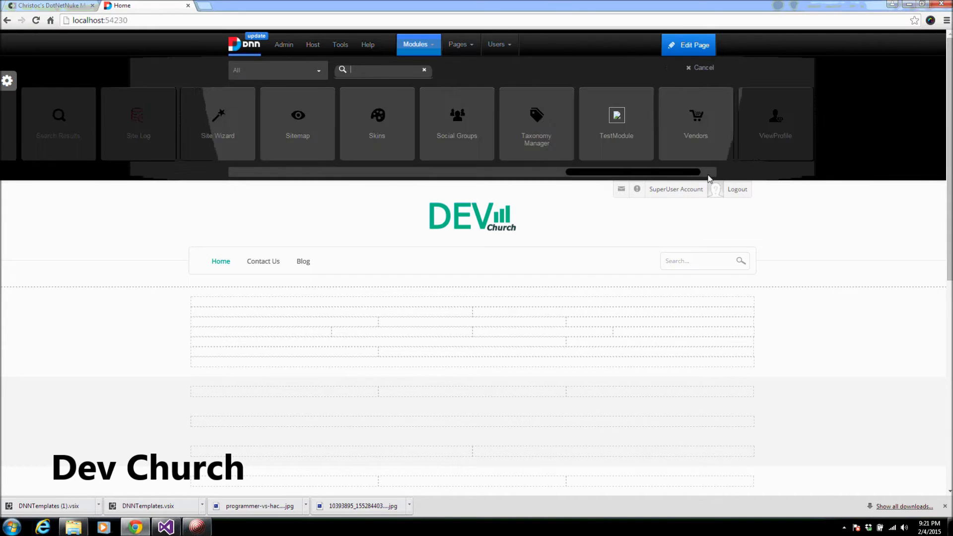
mouse_move(592, 123)
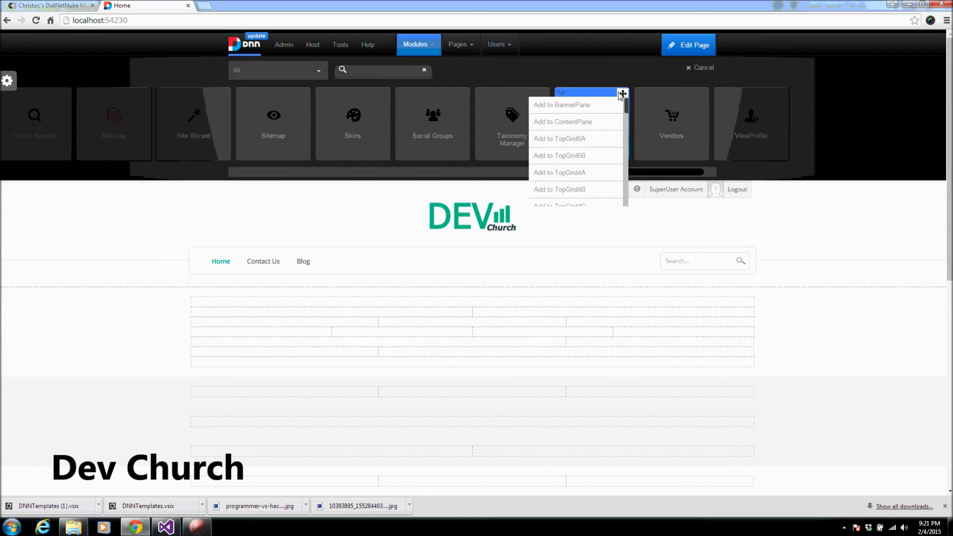
click(562, 121)
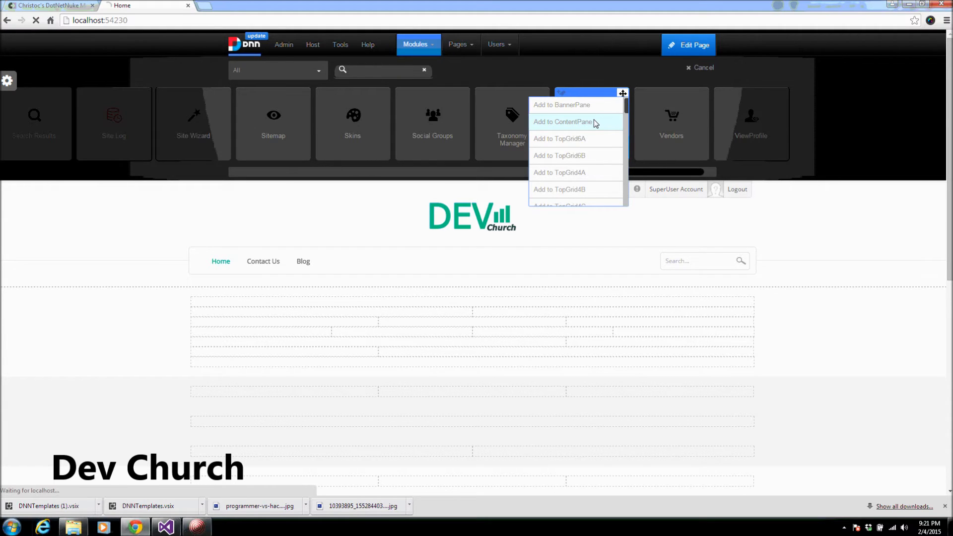
click(562, 122)
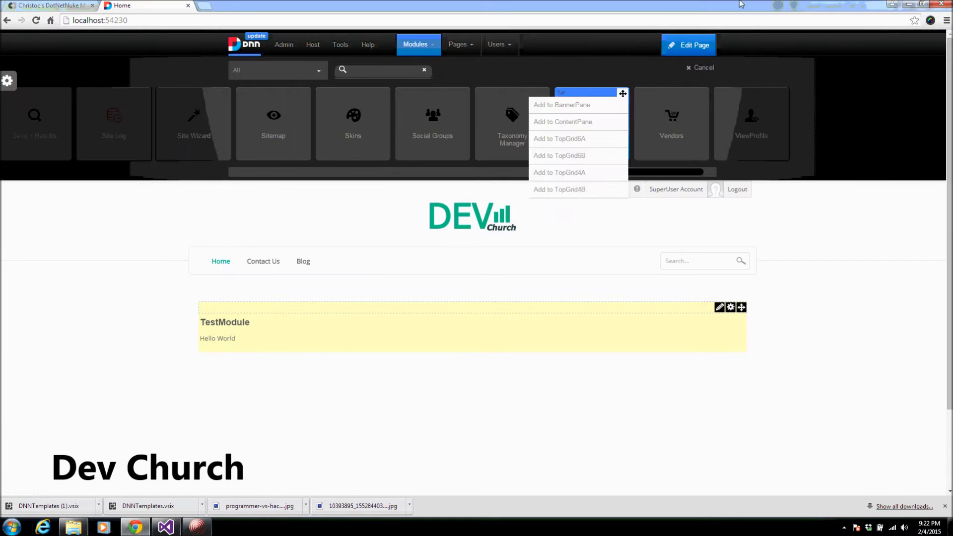
- Leave edit mode and check the module's Hello World text on the page
click(688, 45)
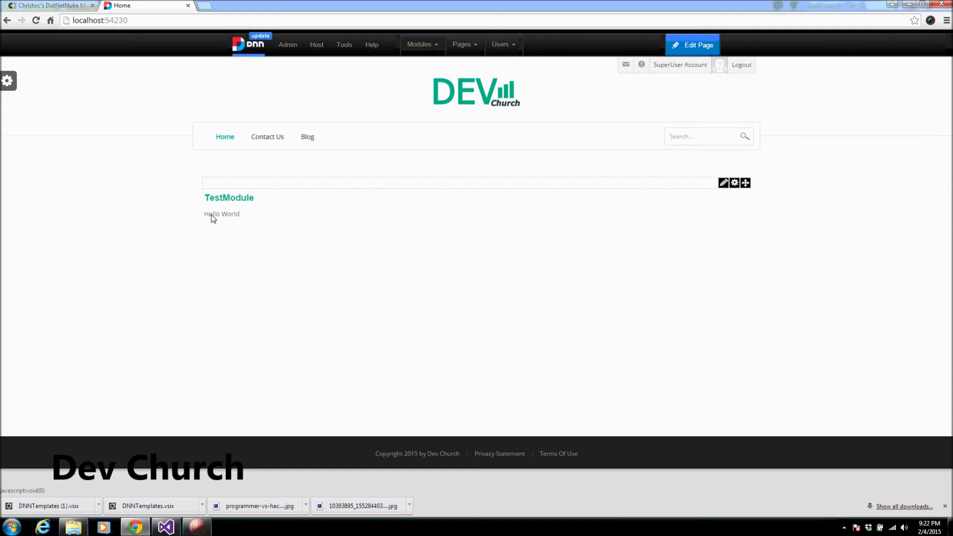
double_click(222, 214)
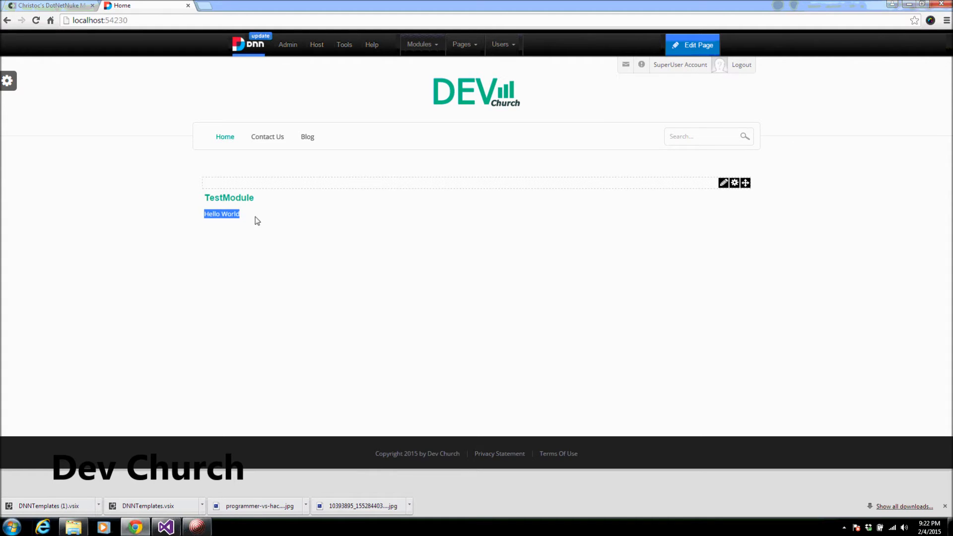
click(270, 218)
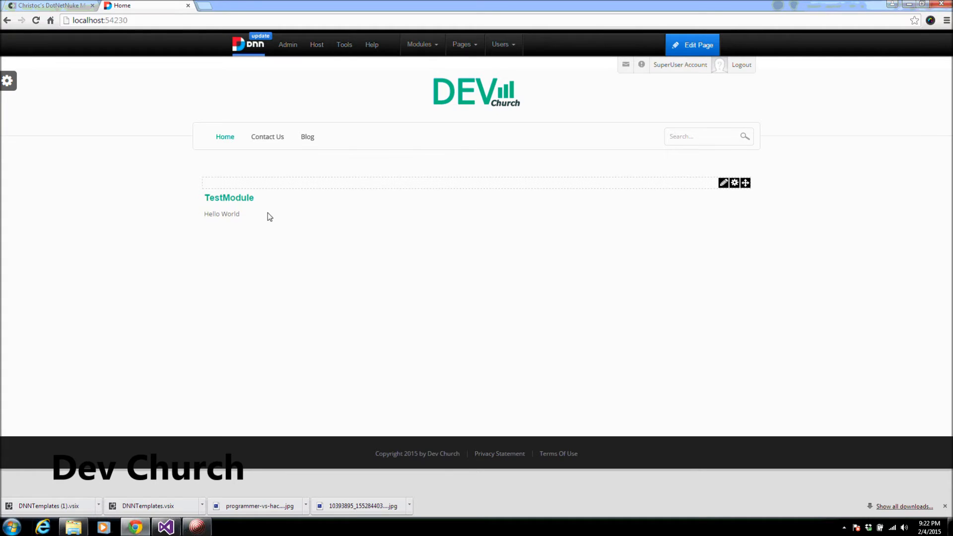